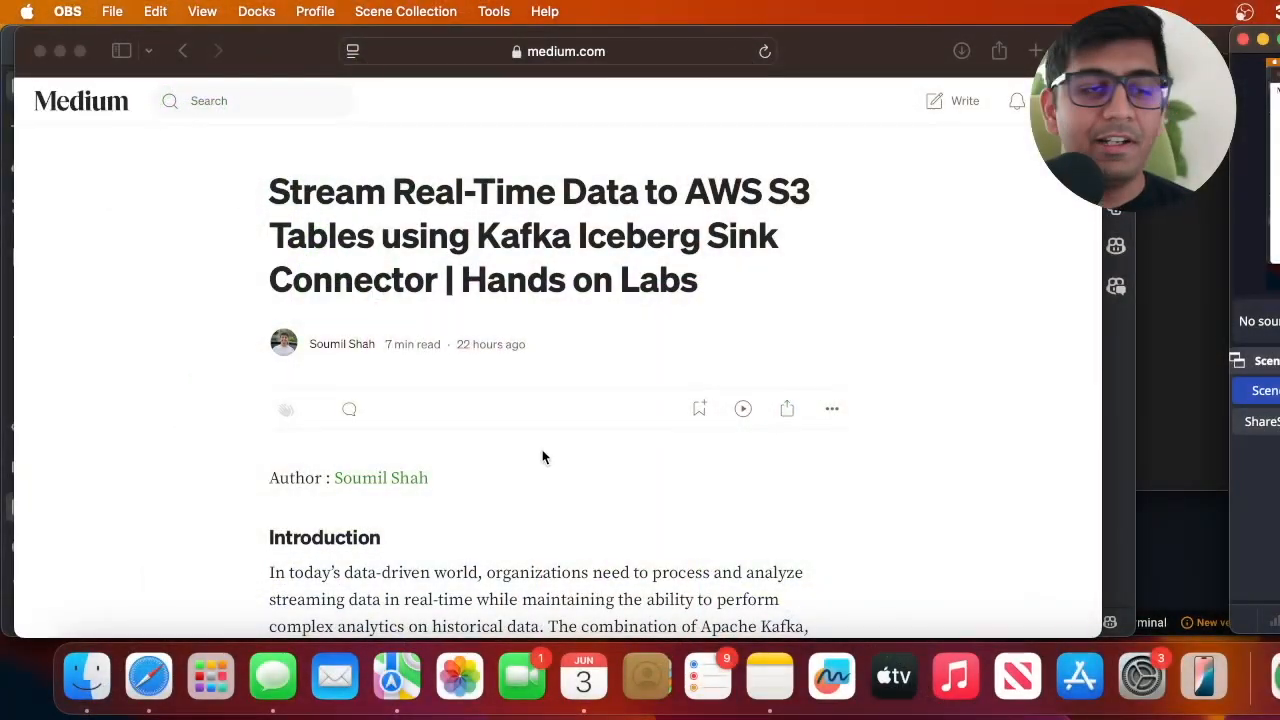
- Scroll the Medium article past the GitHub link toward the Architecture Overview diagram
scroll("down", 3)
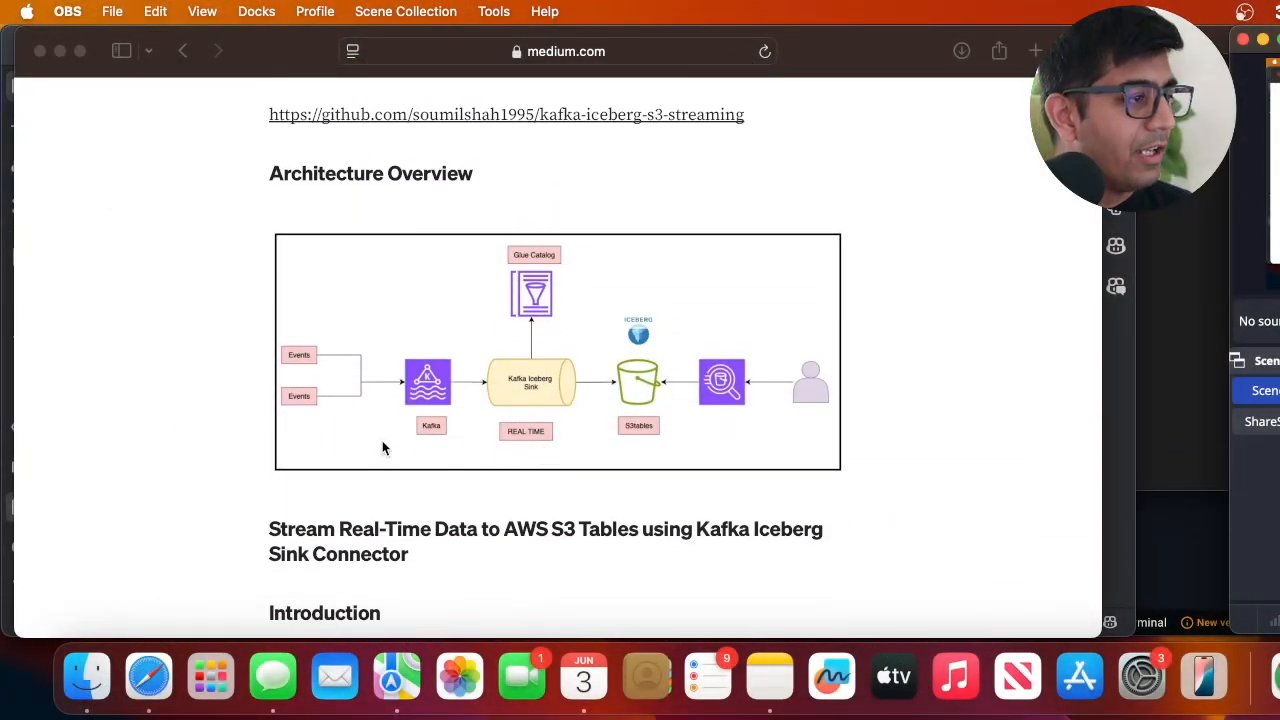
scroll("down", 3)
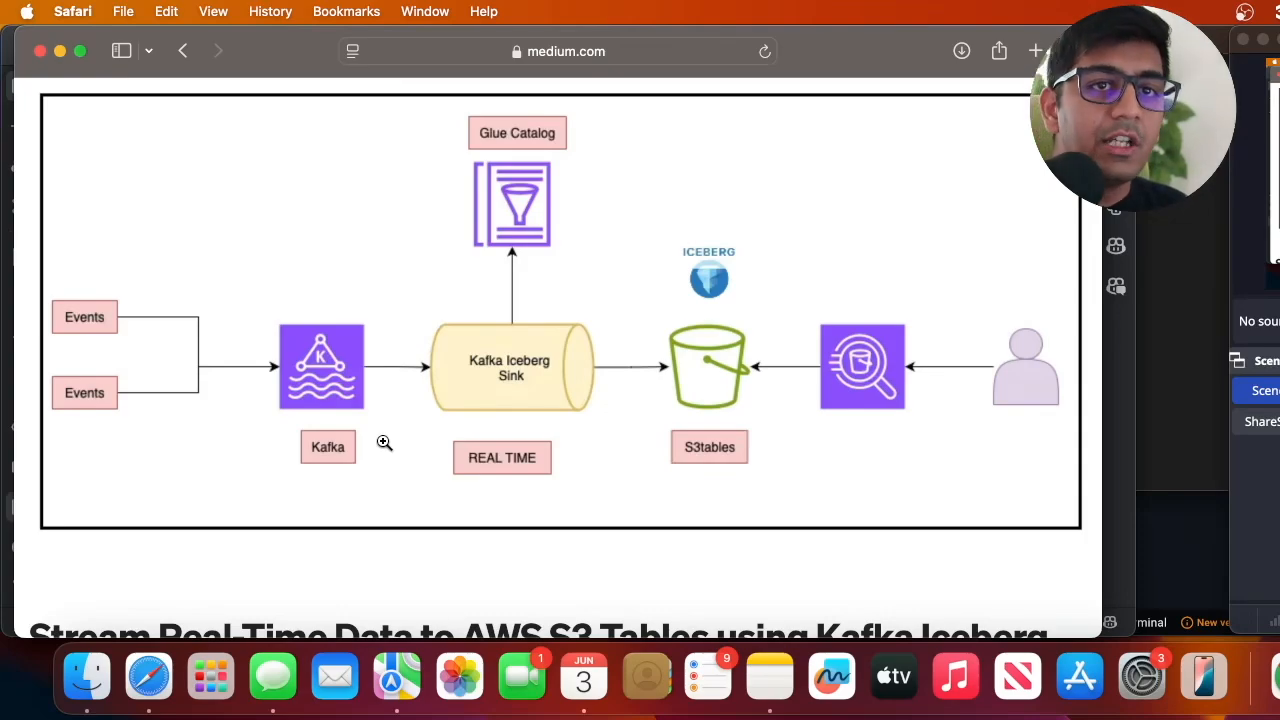
scroll("down", 3)
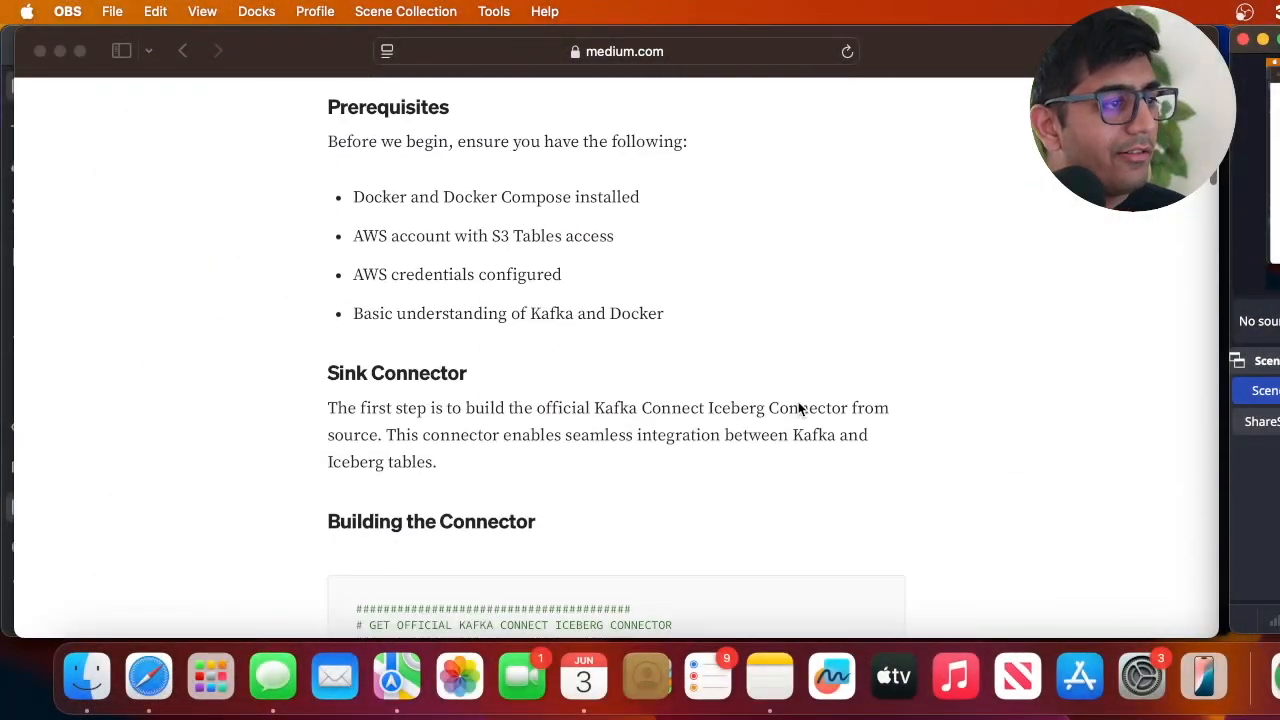
- Scroll to Building the Connector and select the docker run build-container command
scroll("down", 3)
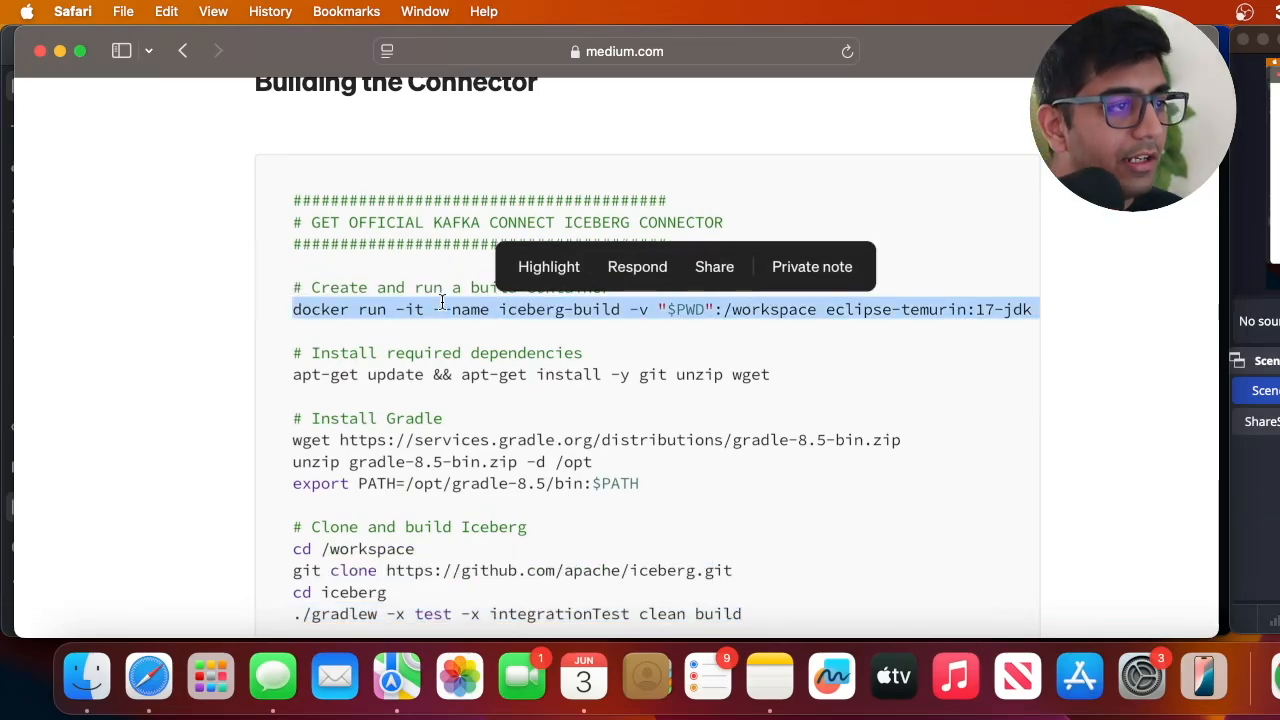
double_click(773, 309)
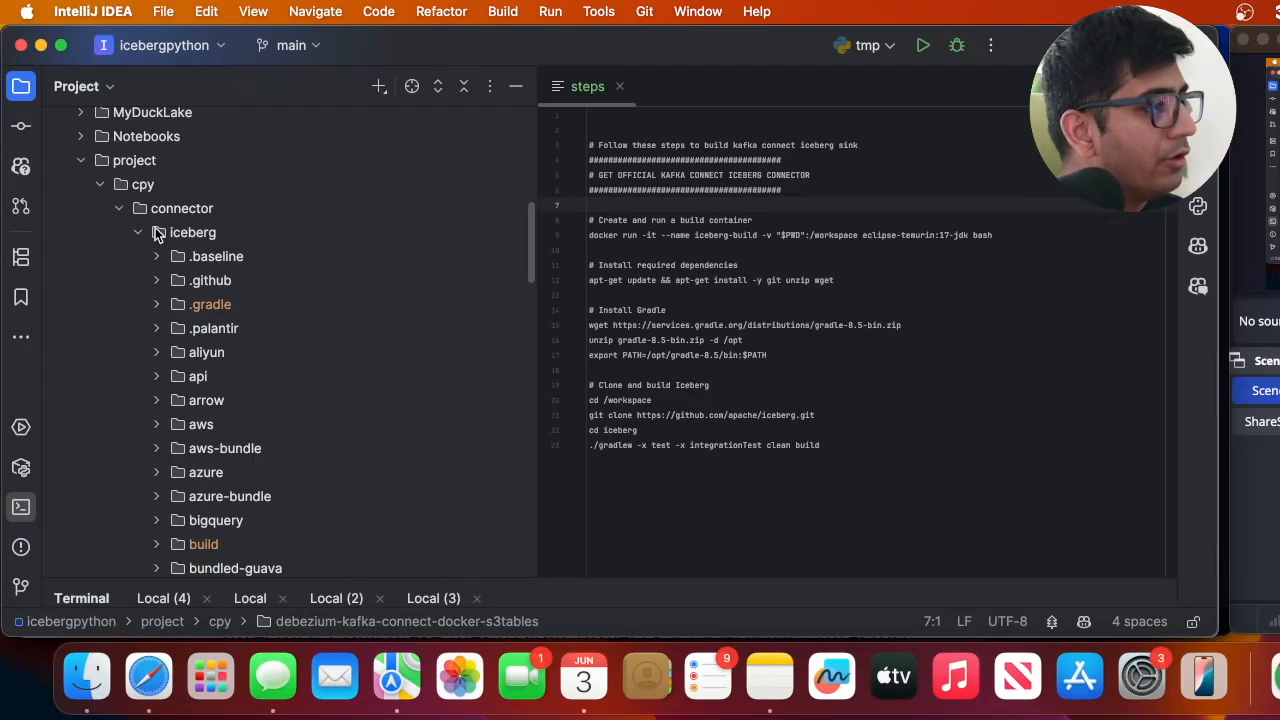
- Expand kafka-connect > kafka-connect-runtime > build > distributions to show the runtime snapshot zips
scroll("down", 3)
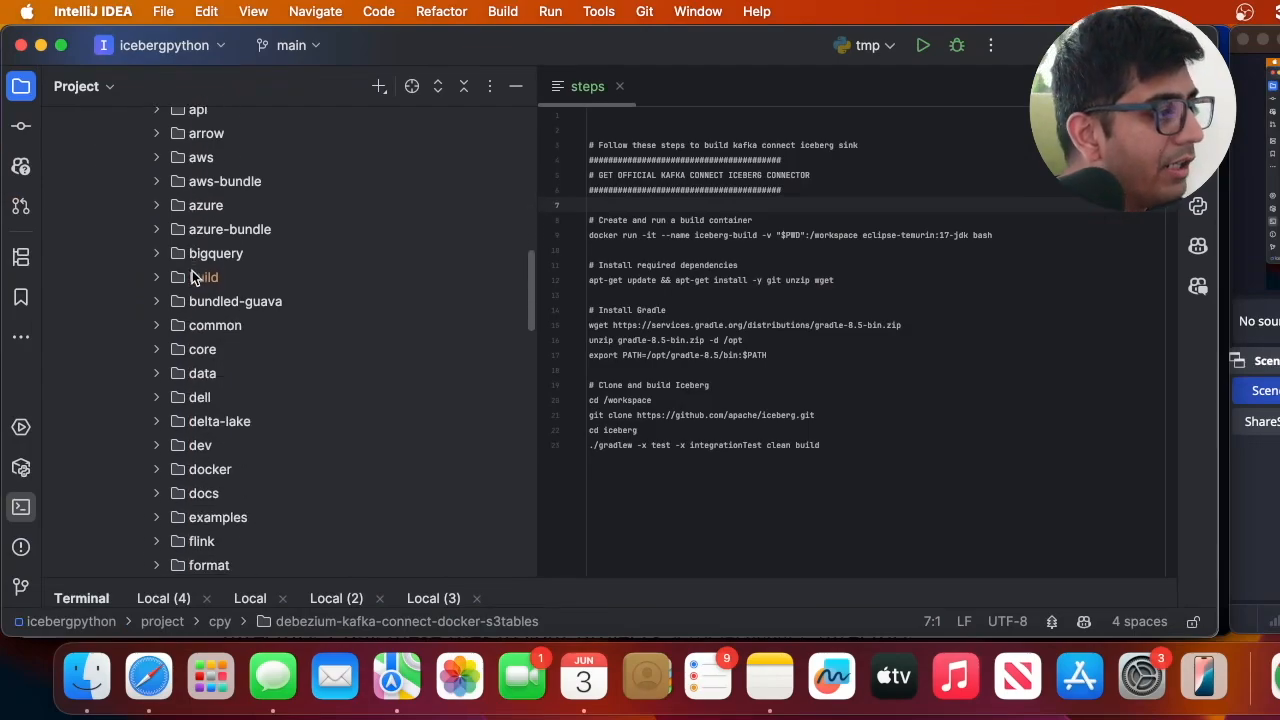
scroll("down", 3)
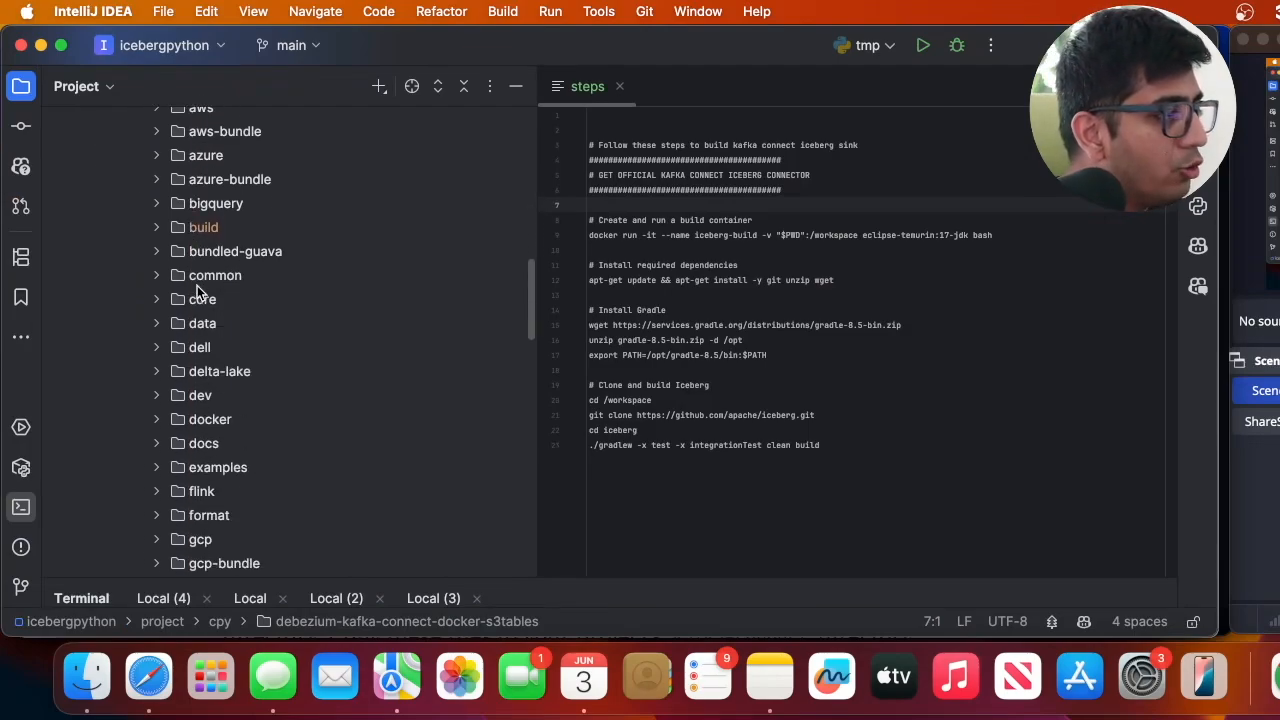
scroll("down", 3)
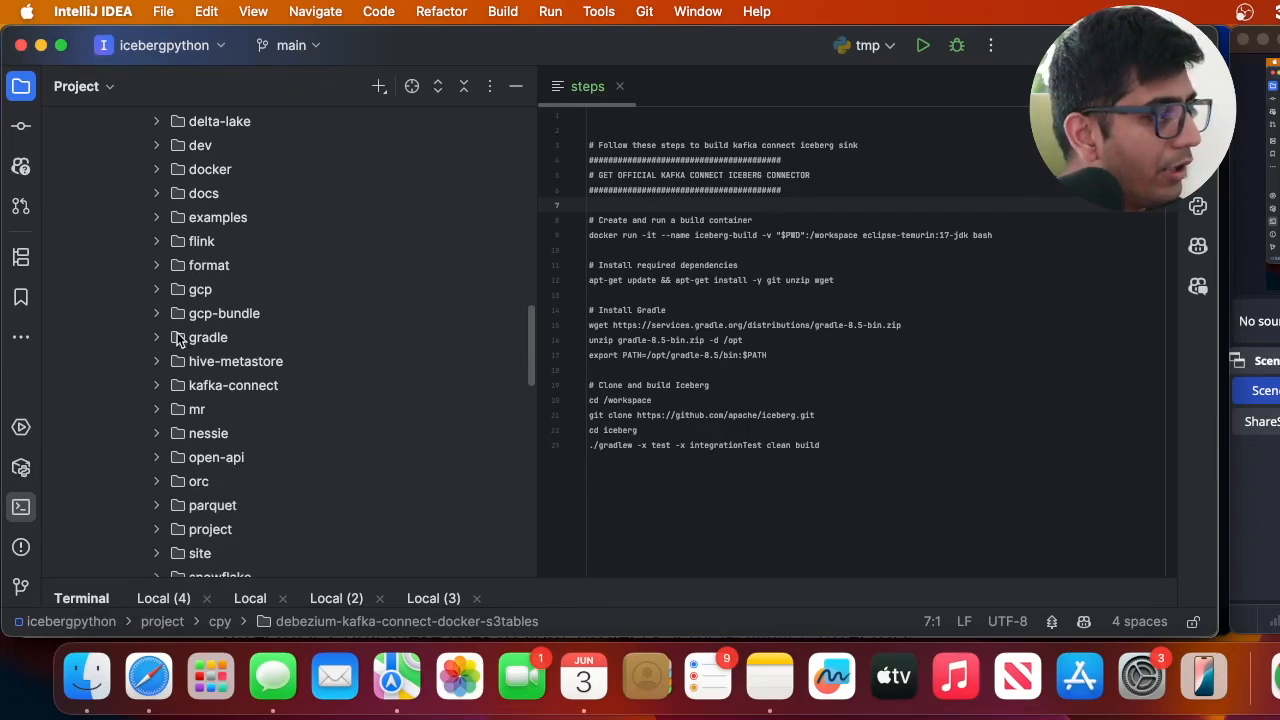
left_click(233, 385)
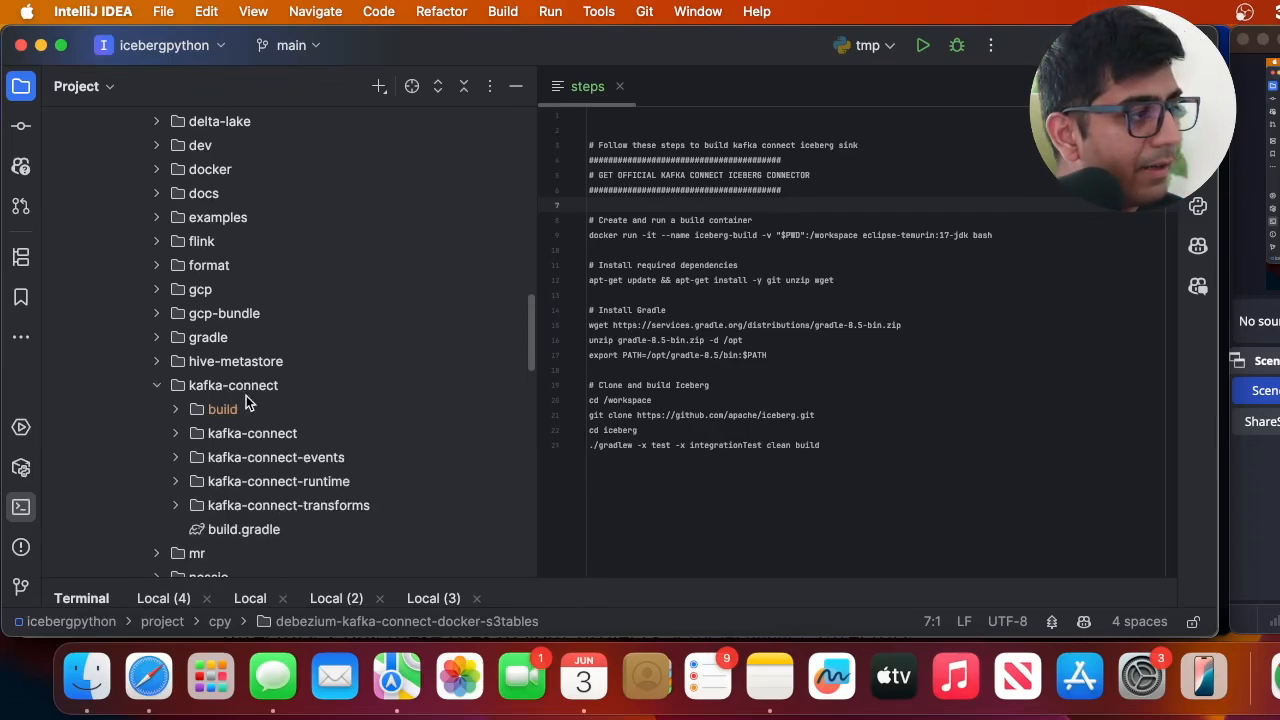
scroll("down", 3)
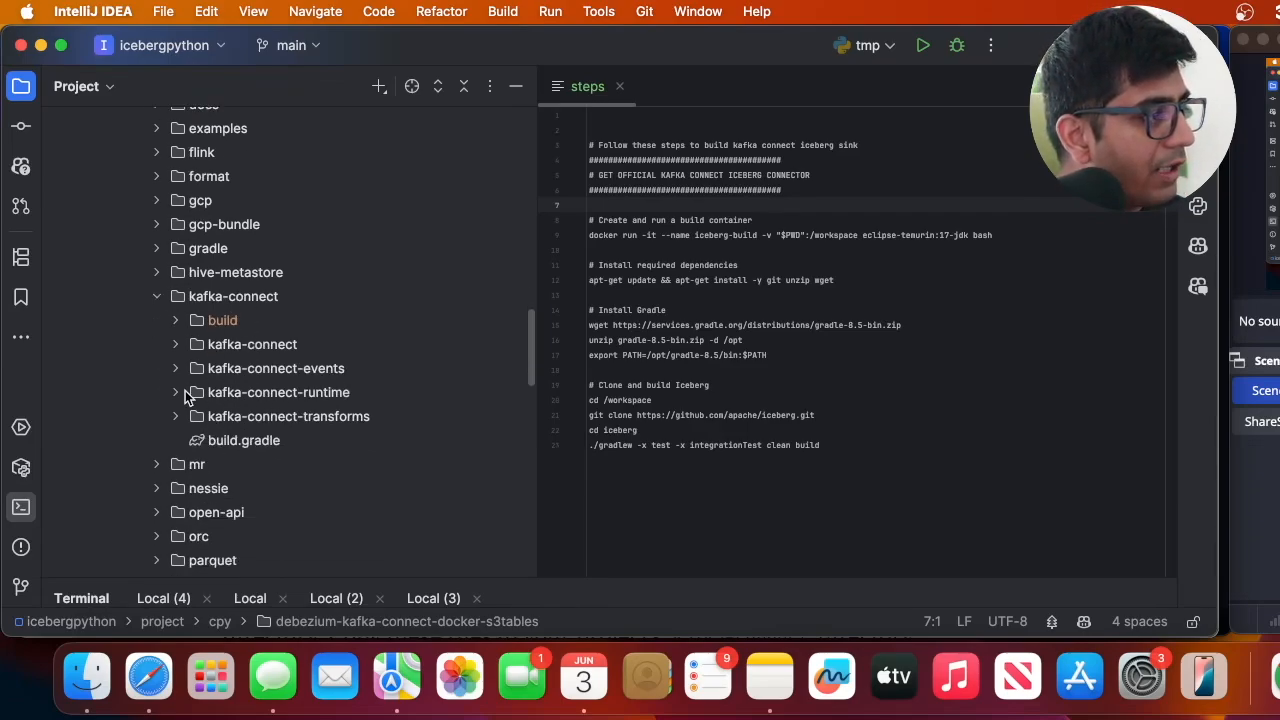
left_click(278, 392)
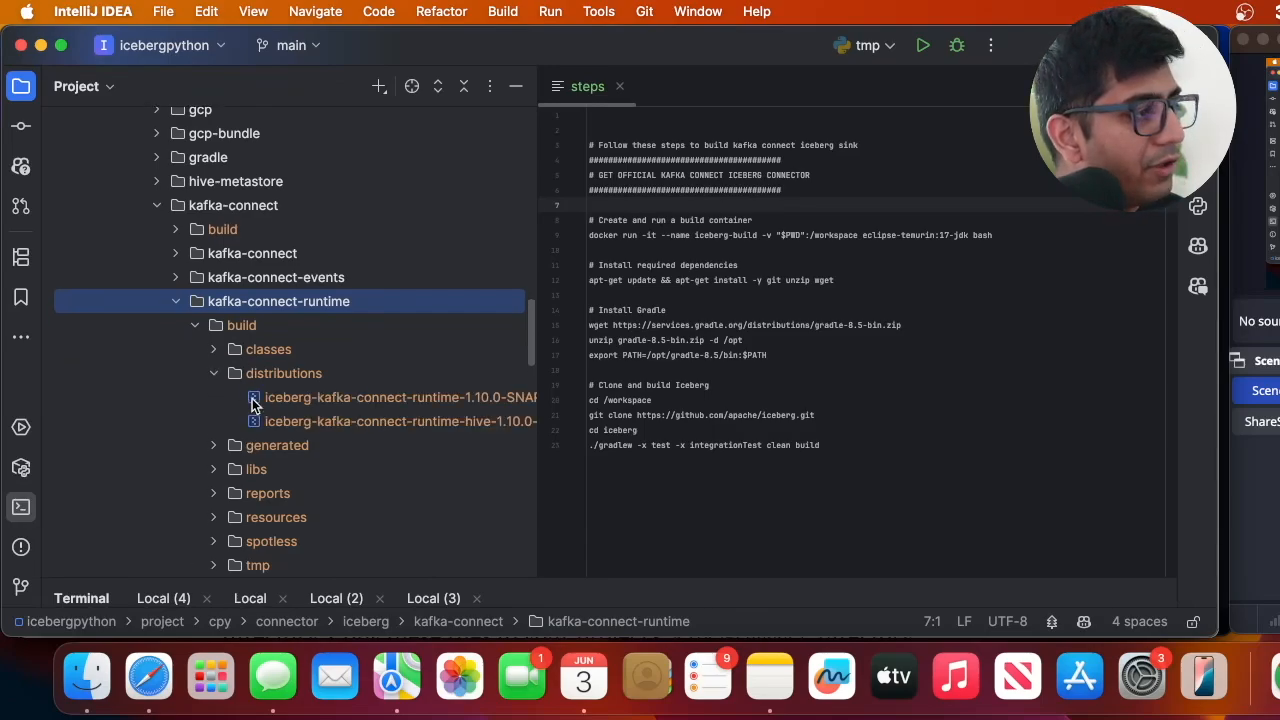
left_click(400, 421)
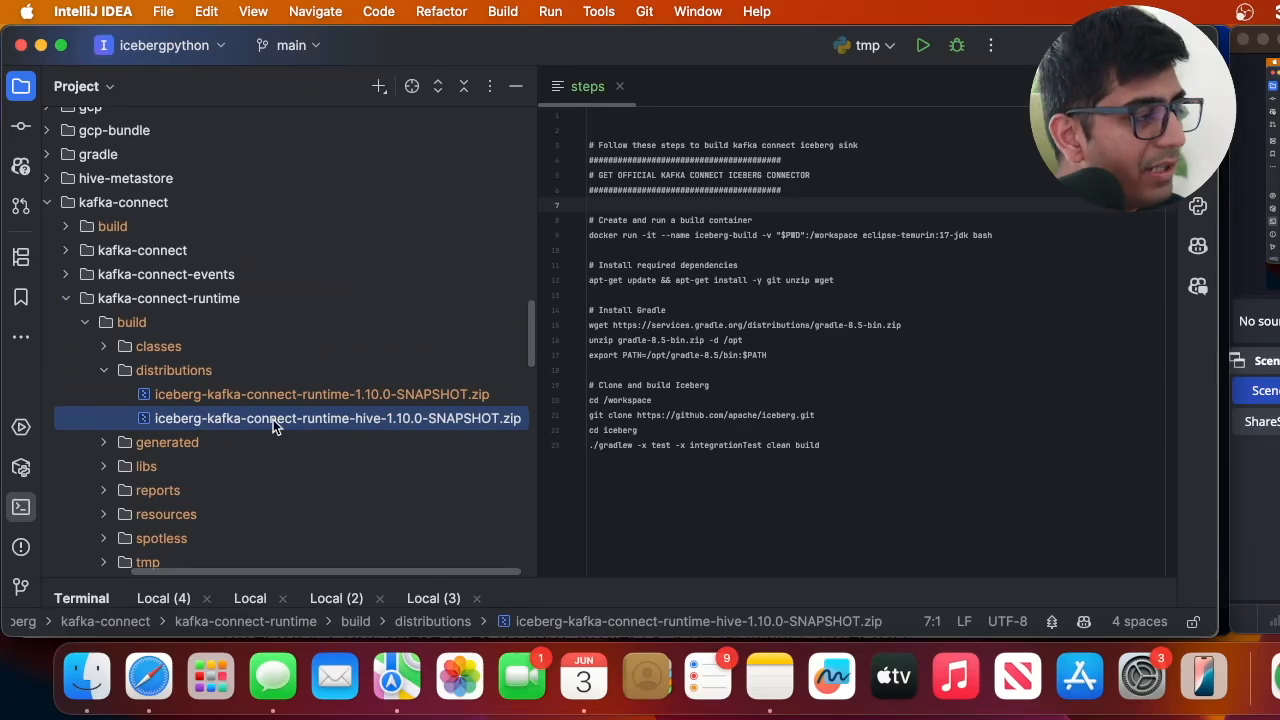
scroll("down", 3)
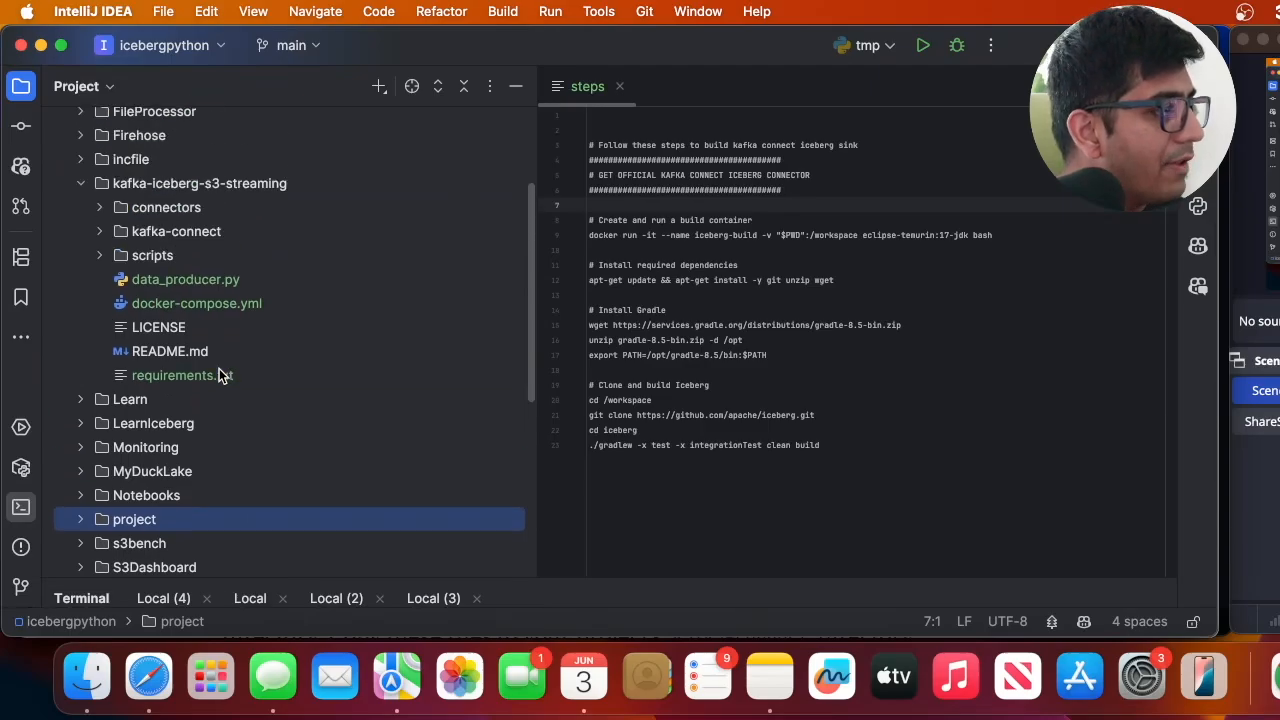
scroll("up", 3)
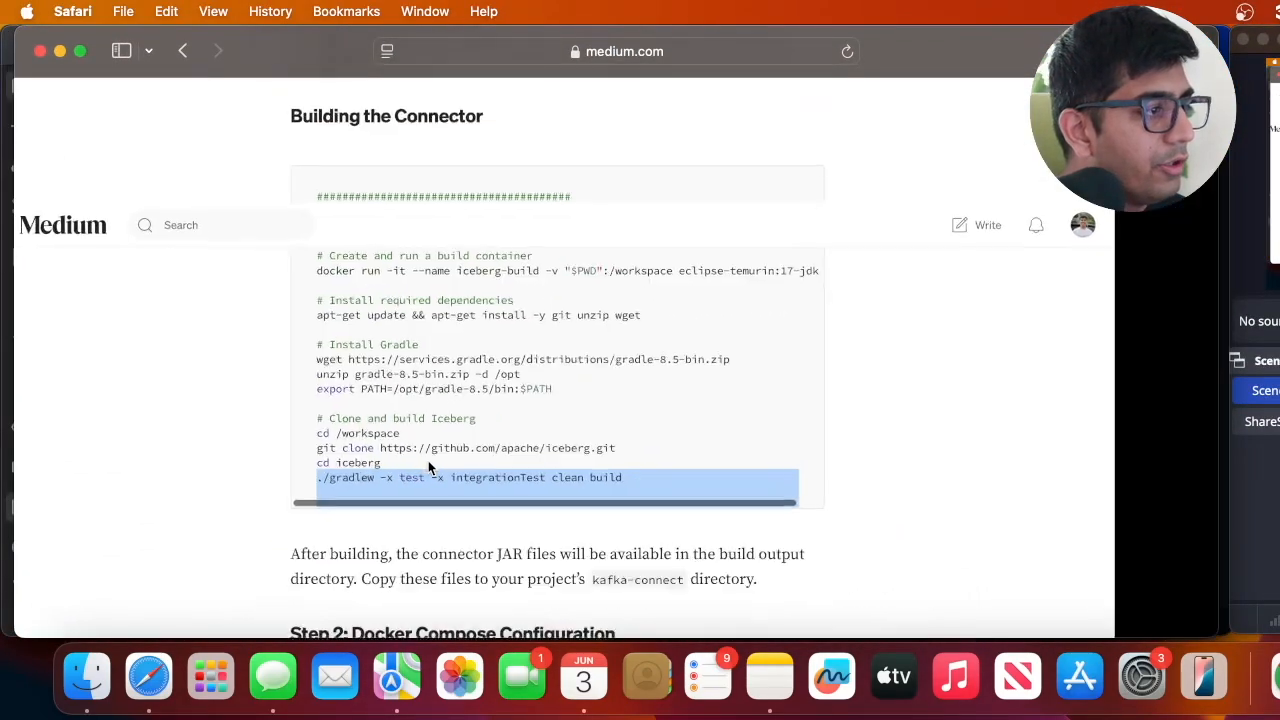
- Scroll the kafka-iceberg-s3-streaming repository and enter its kafka-connect folder
scroll("down", 3)
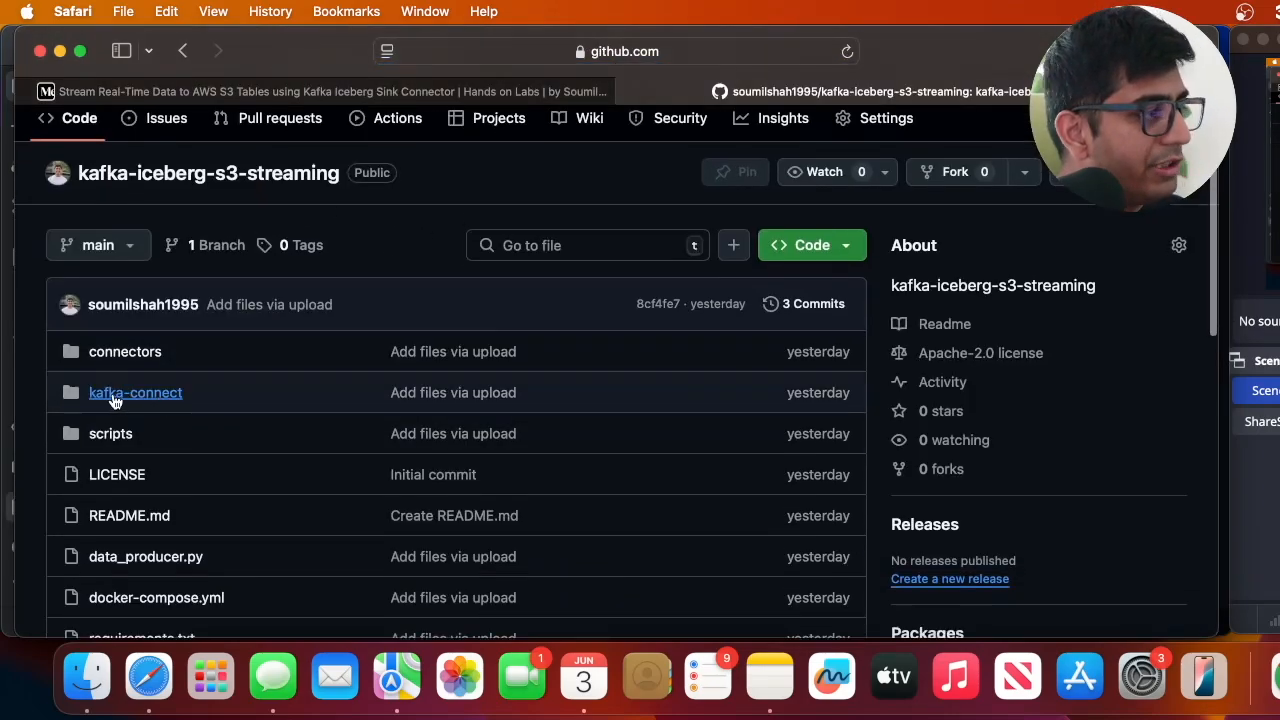
left_click(135, 392)
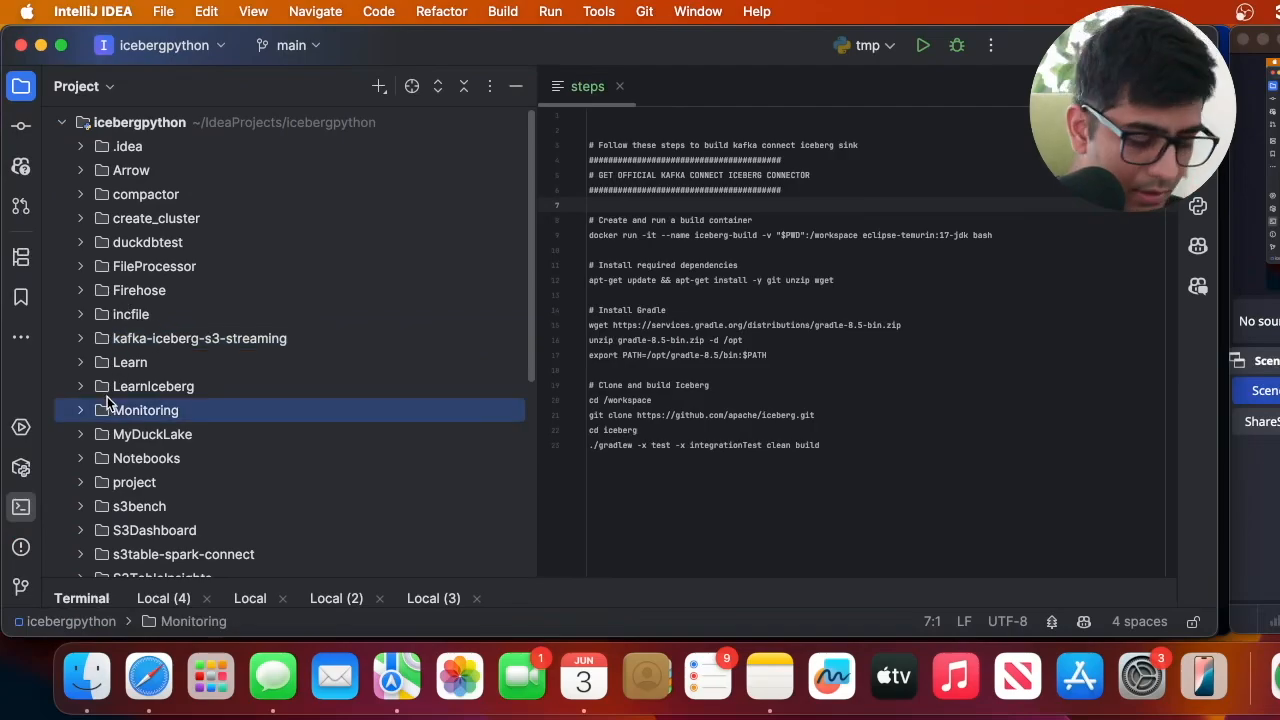
- Speed-search 'proj' and expand kafka-connect to show iceberg-kafka-connect-runtime-1.10.0-SNAPSHOT
type("proj")
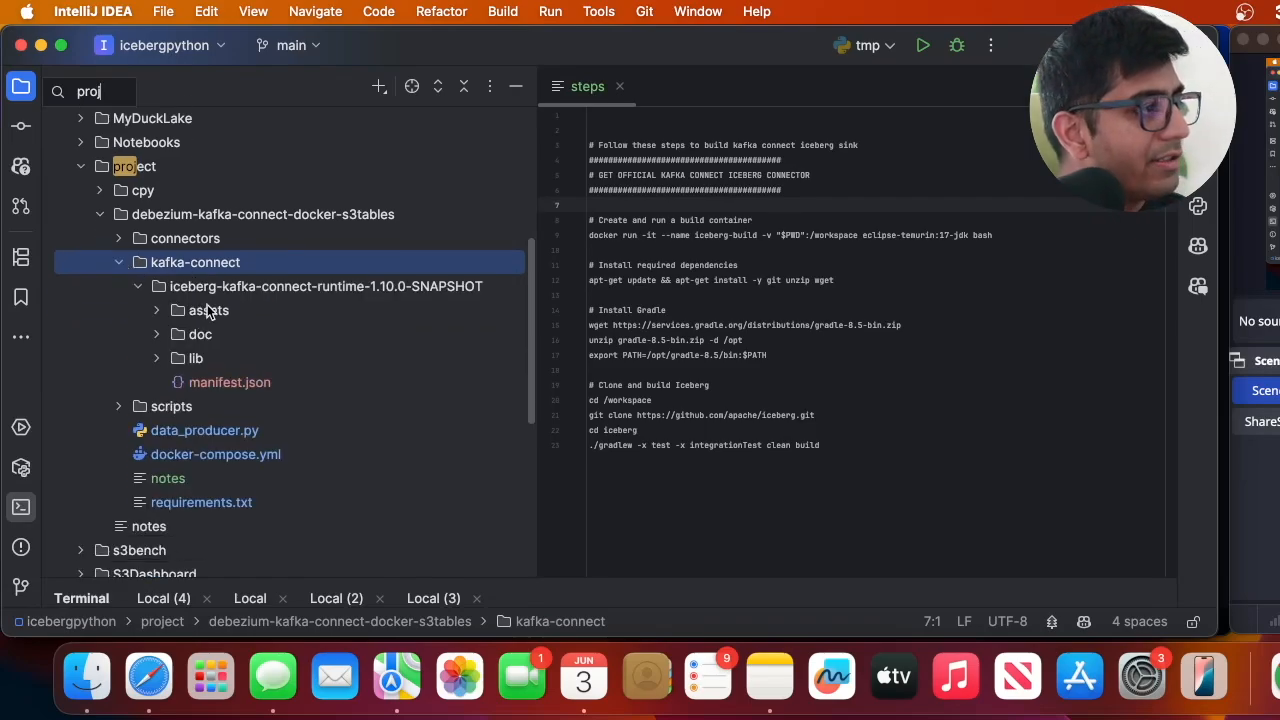
left_click(325, 286)
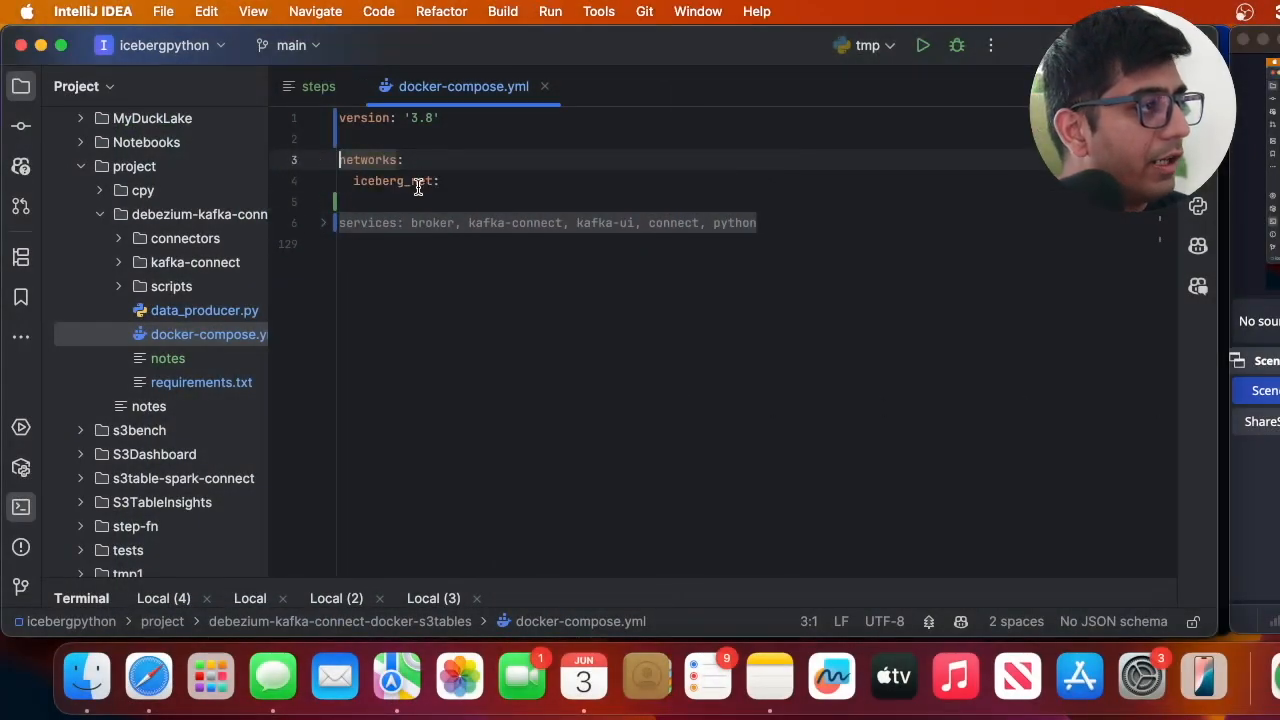
- Unfold the services in docker-compose.yml and scroll to the connect service
left_click(322, 222)
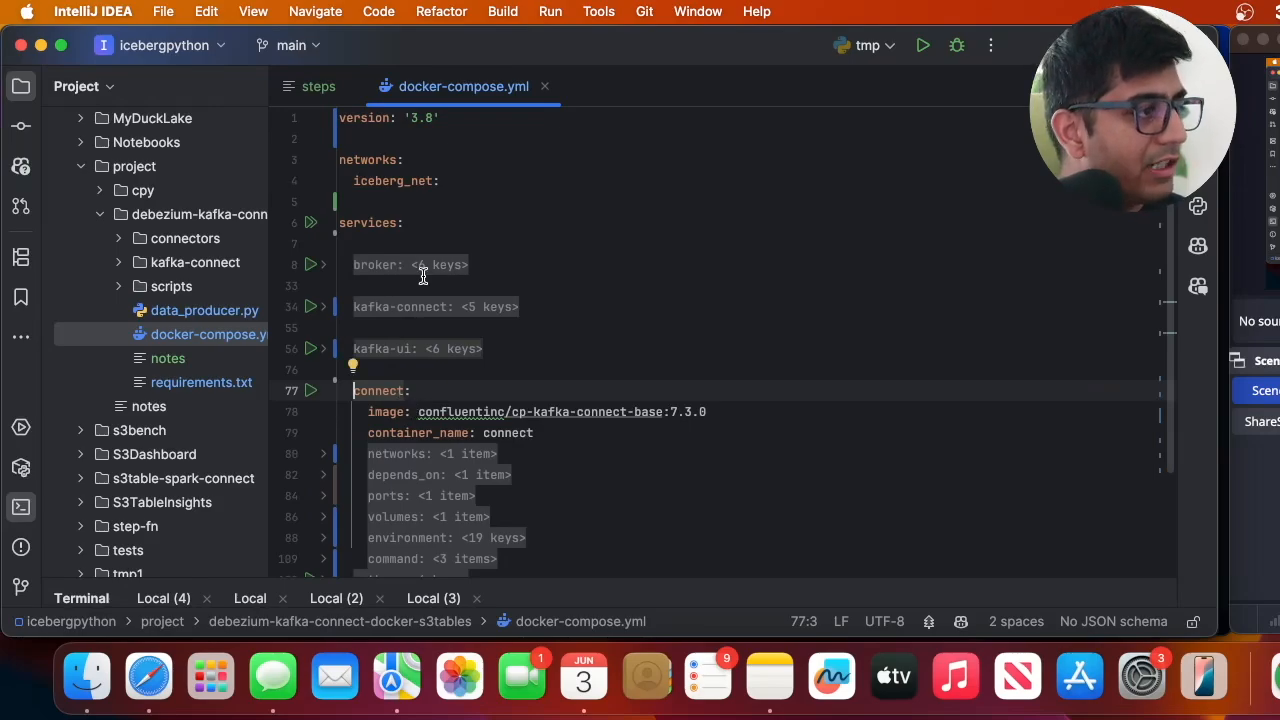
scroll("down", 3)
type("docker")
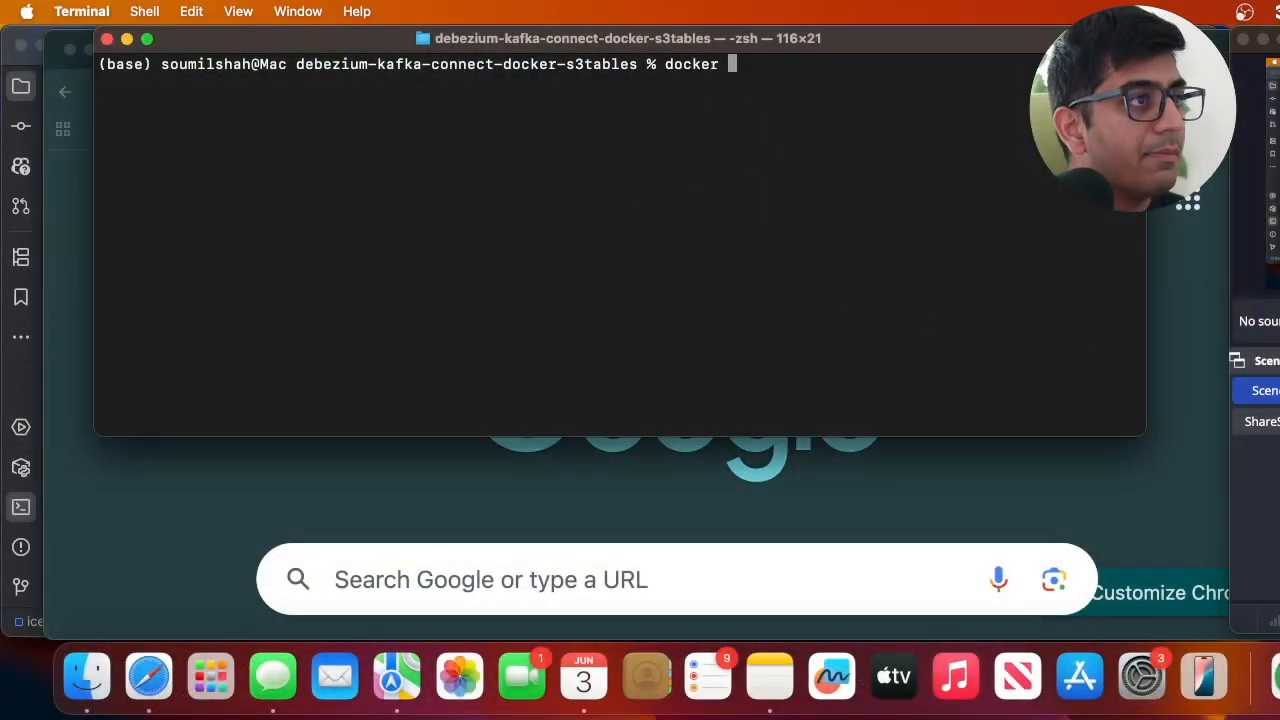
- Run docker compose up -d in the project folder terminal
type("comp")
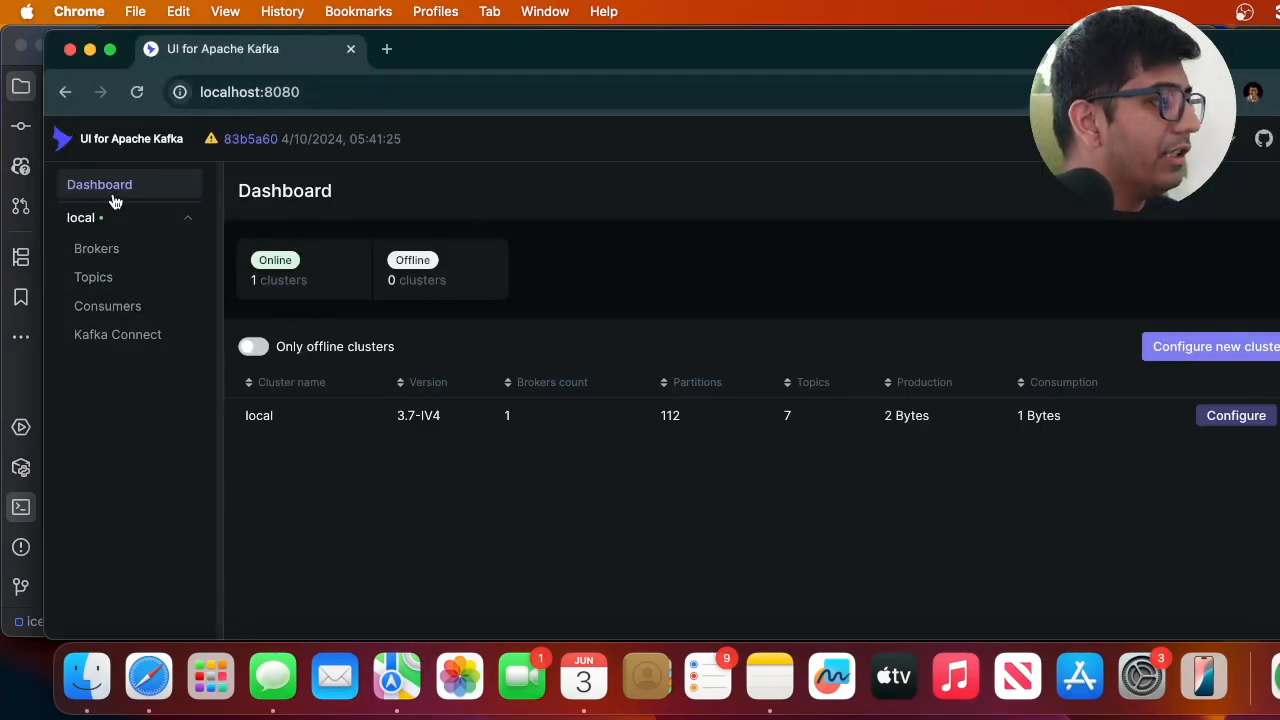
mouse_move(227, 330)
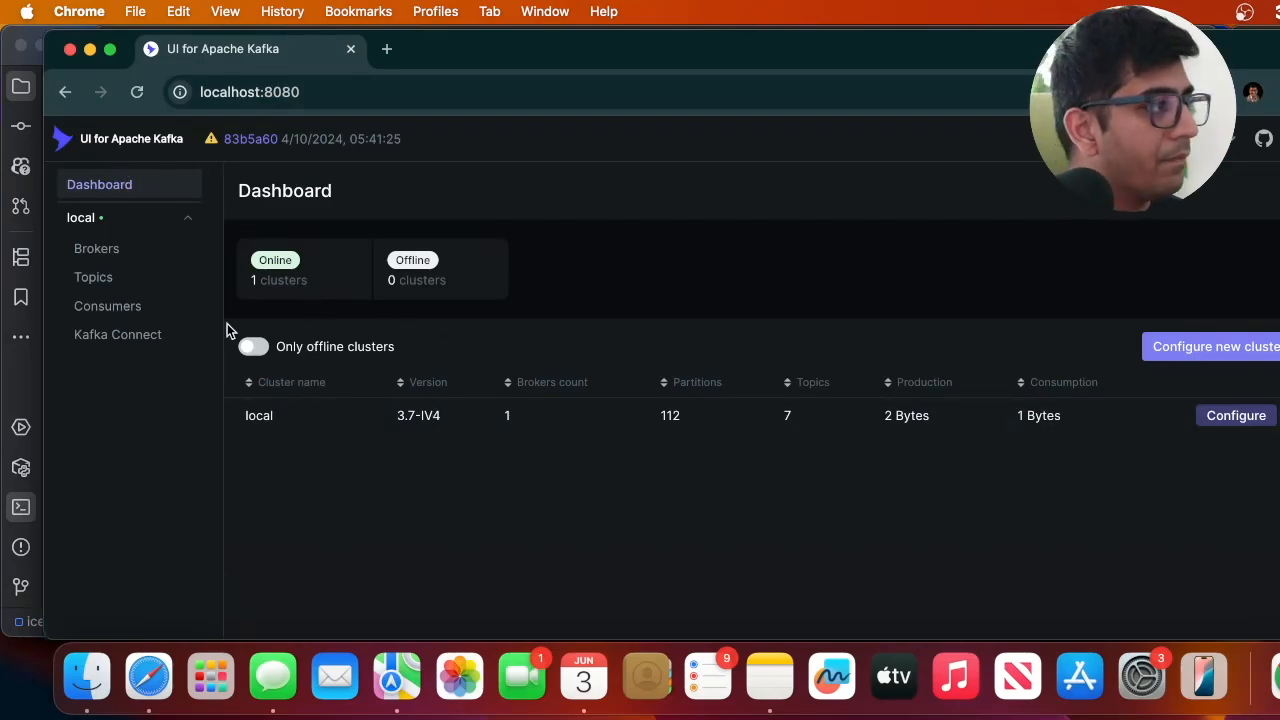
- Open the local cluster's Topics page at localhost:8080
left_click(93, 277)
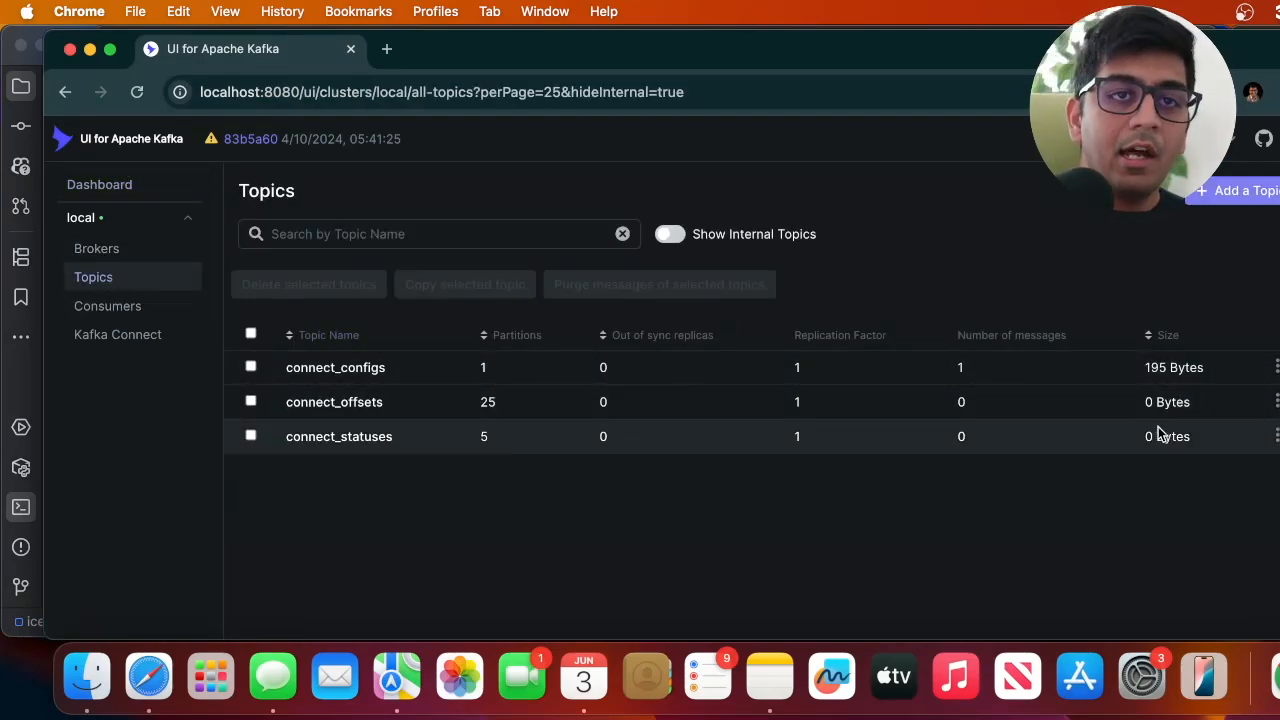
mouse_move(1115, 481)
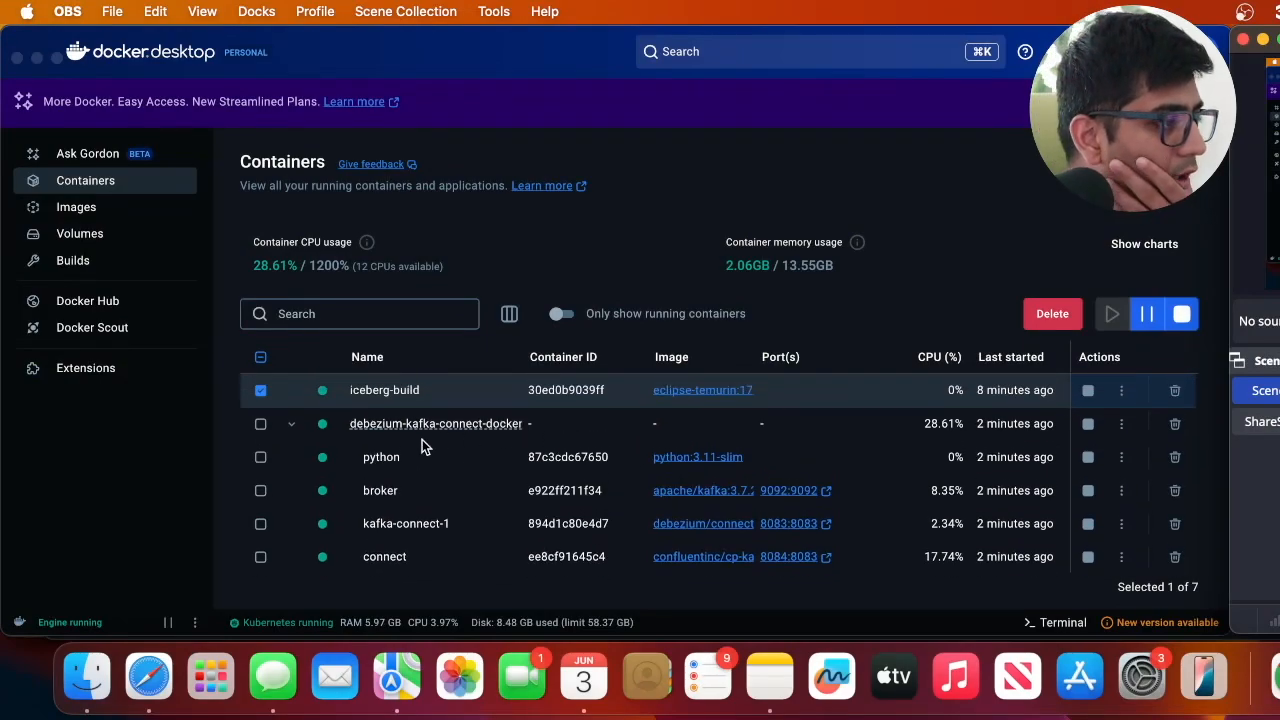
- Open an Exec shell in the python container, cd to workspace, and run python data_producer.py
left_click(381, 457)
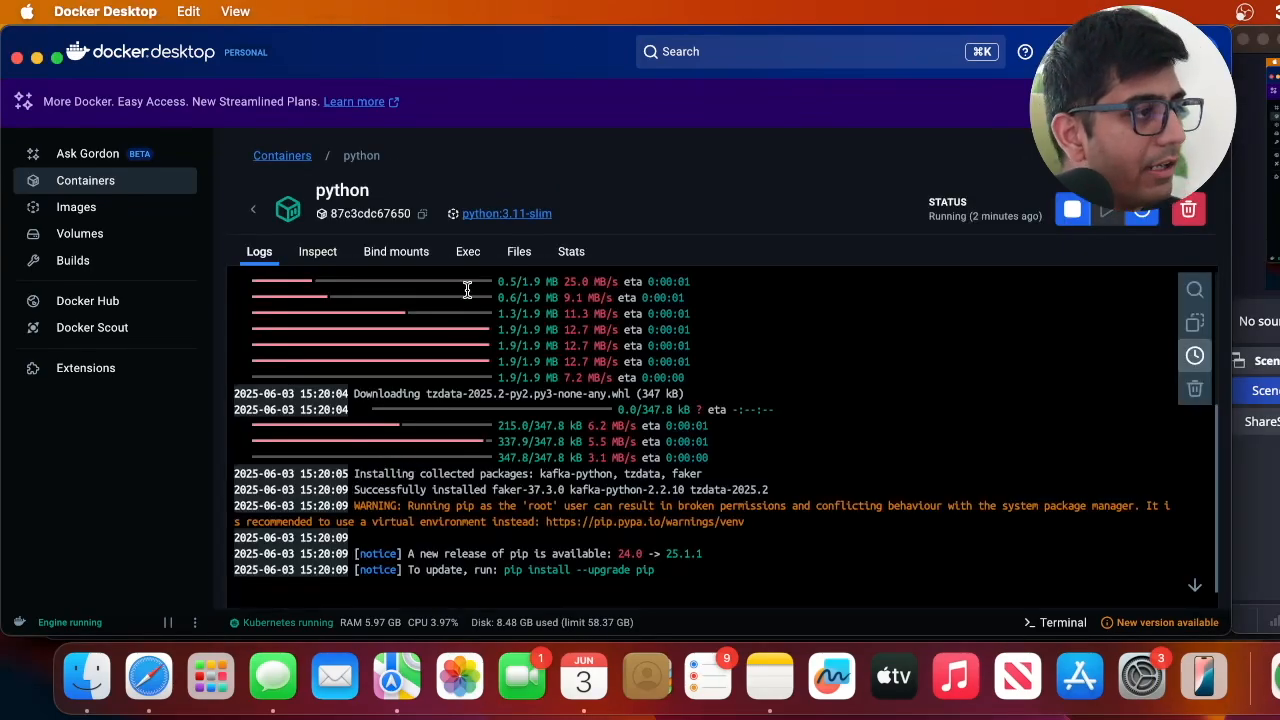
left_click(467, 251)
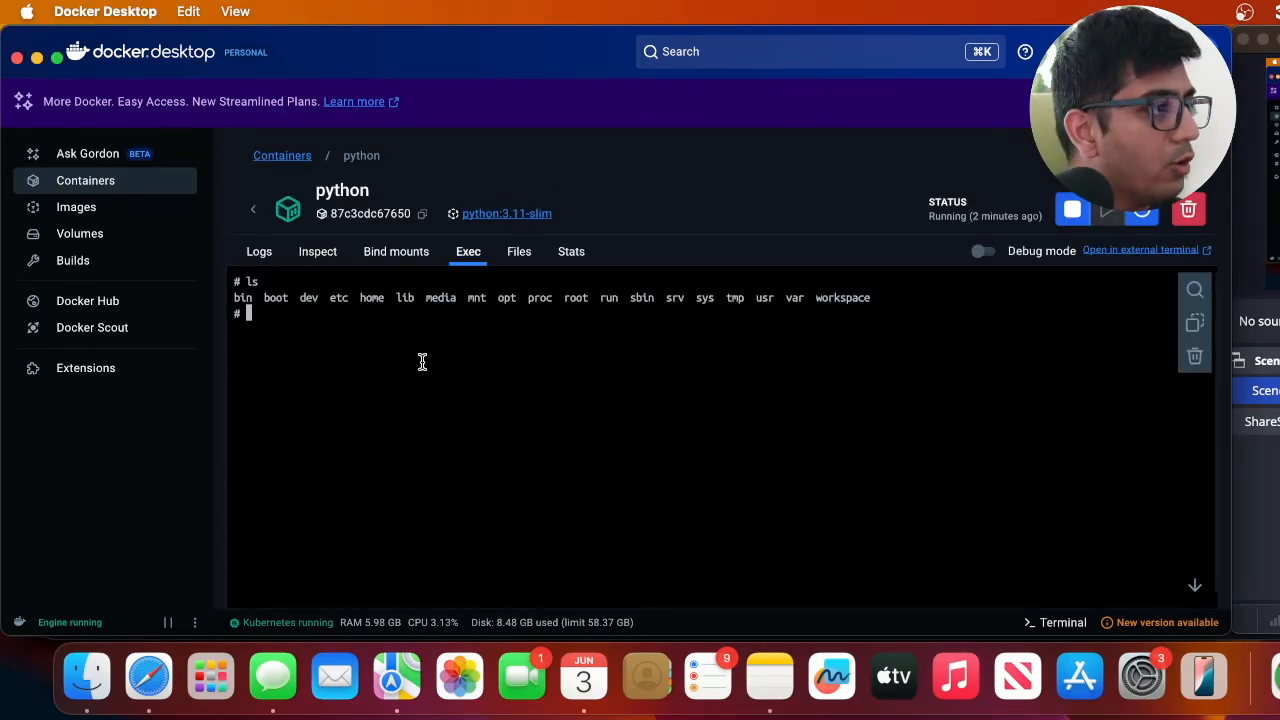
type("cd workspace")
type("ls")
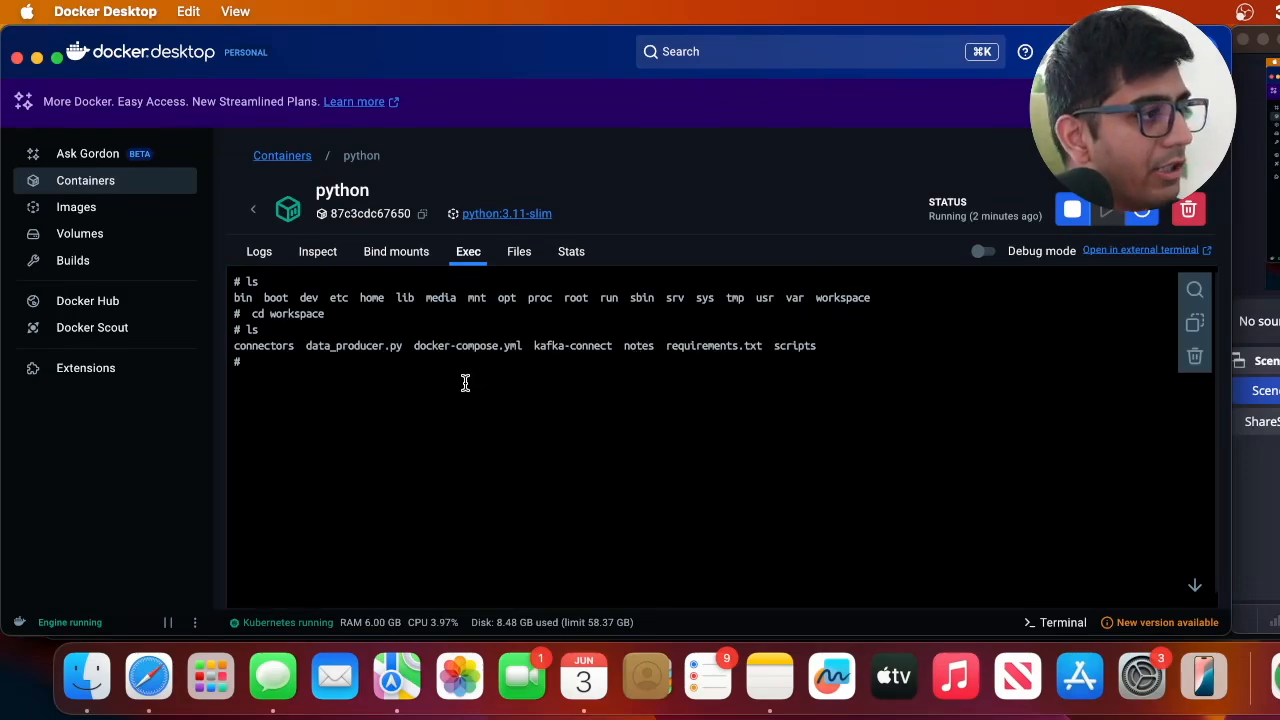
double_click(353, 345)
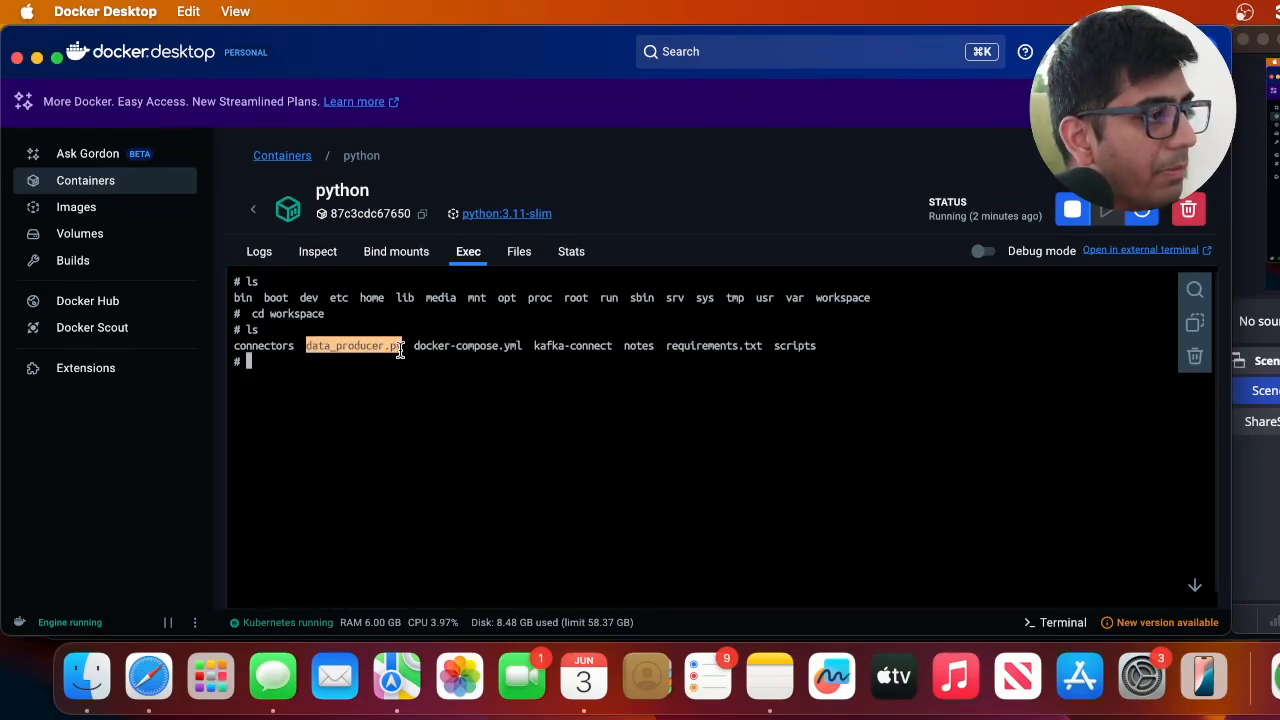
type("python")
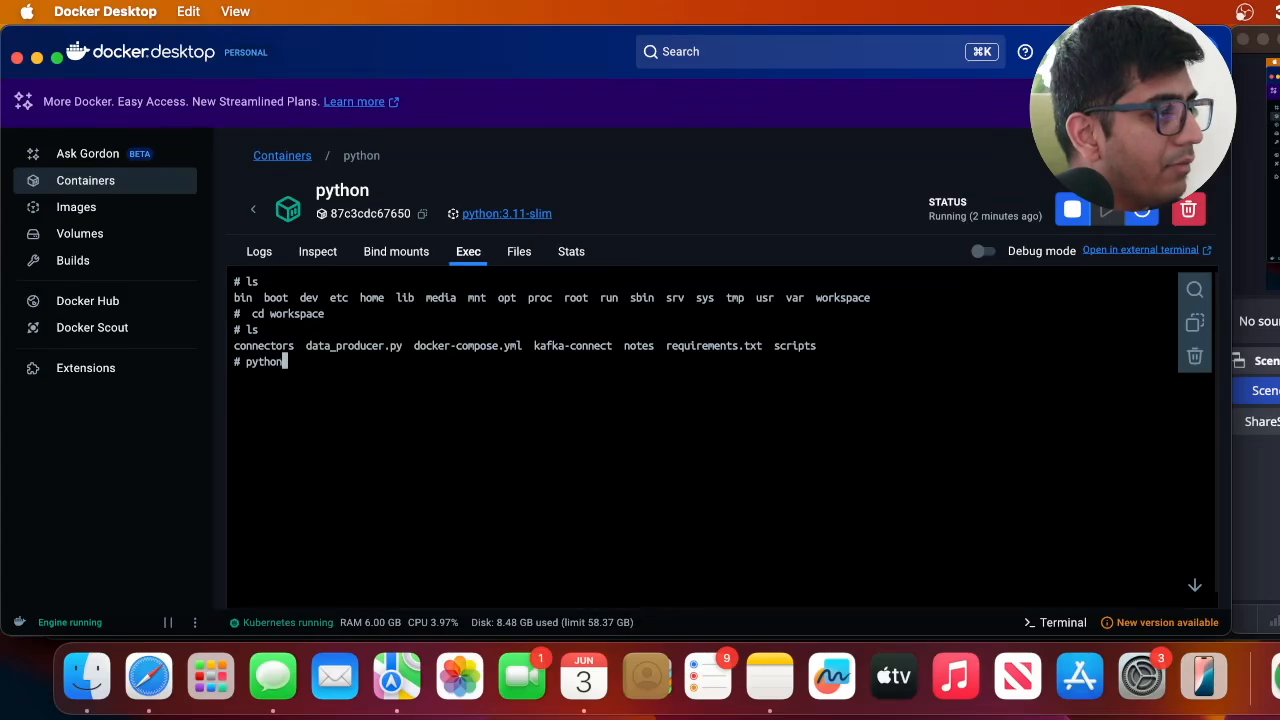
key("F3")
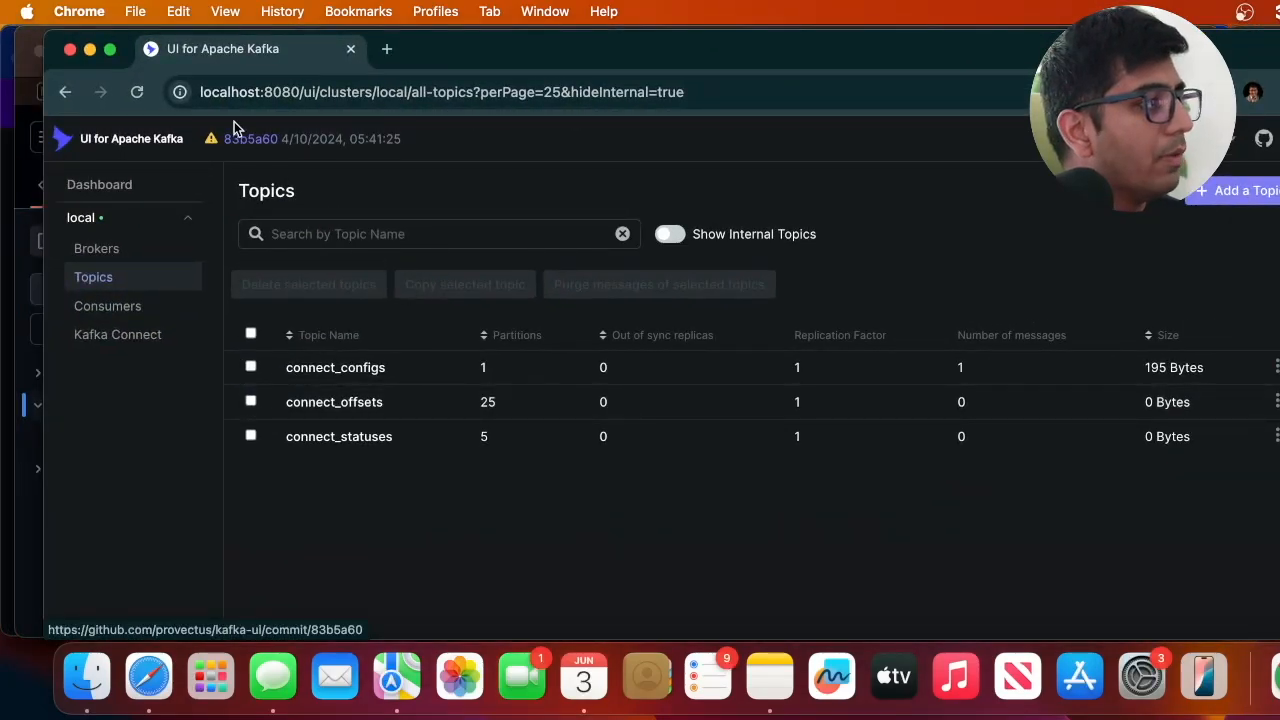
- Toggle internal topics, revisit Topics, and search 'customer' to find the 20-message customers topic
left_click(669, 233)
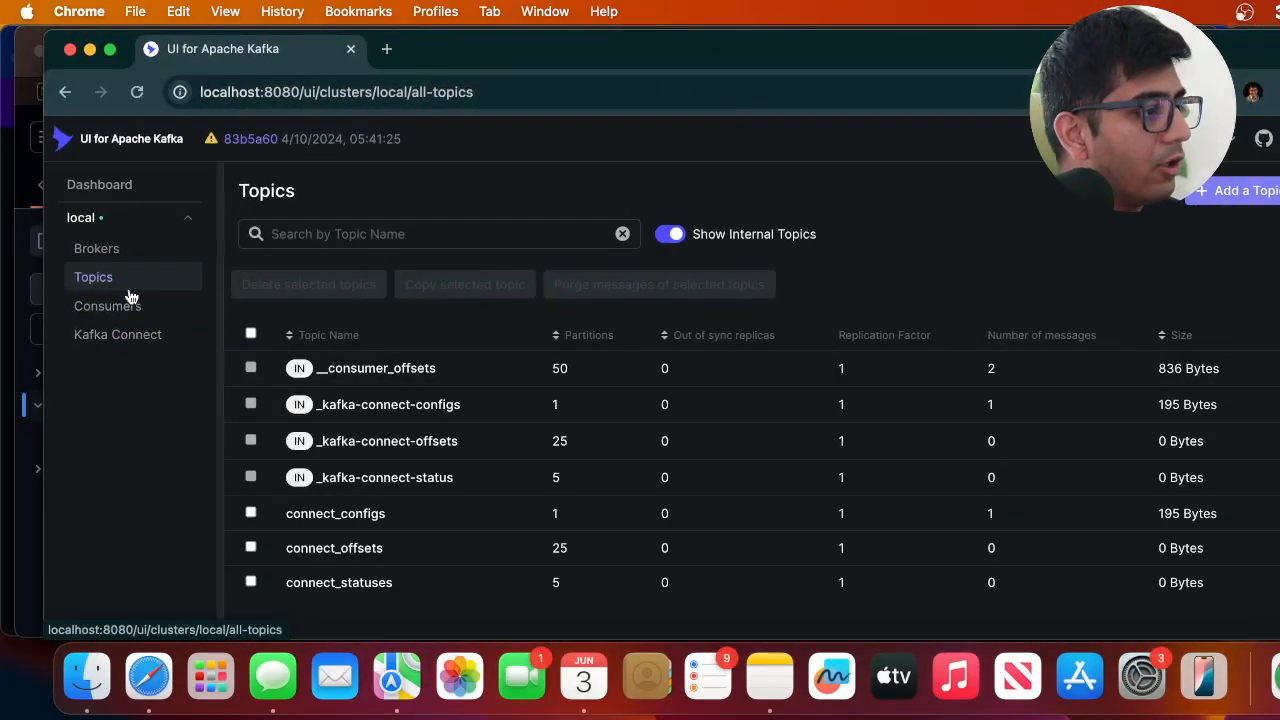
left_click(670, 233)
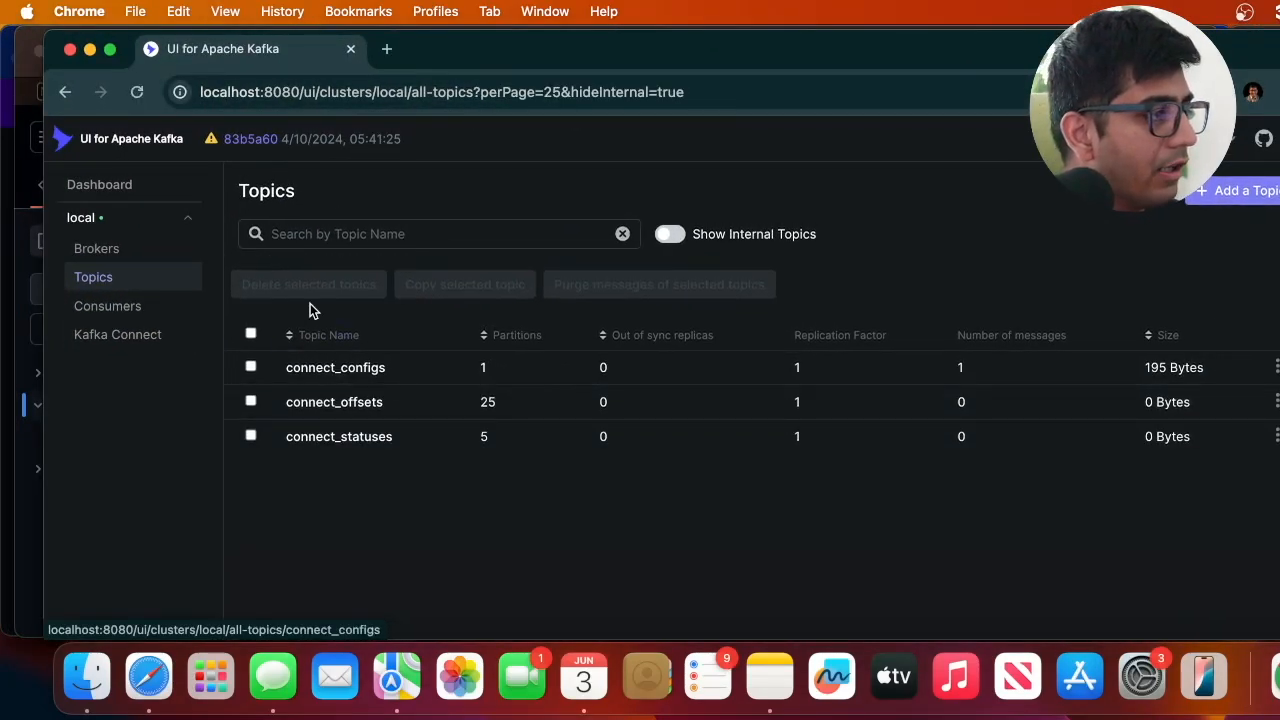
type("cust")
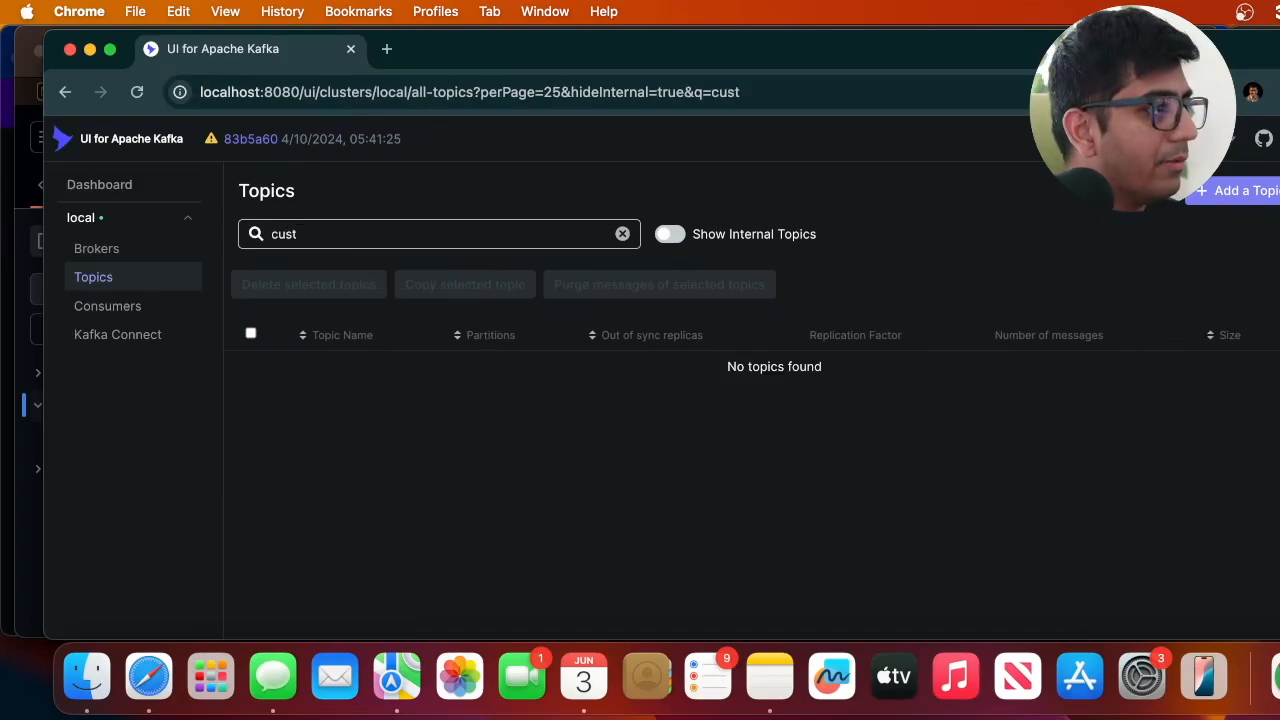
mouse_move(107, 306)
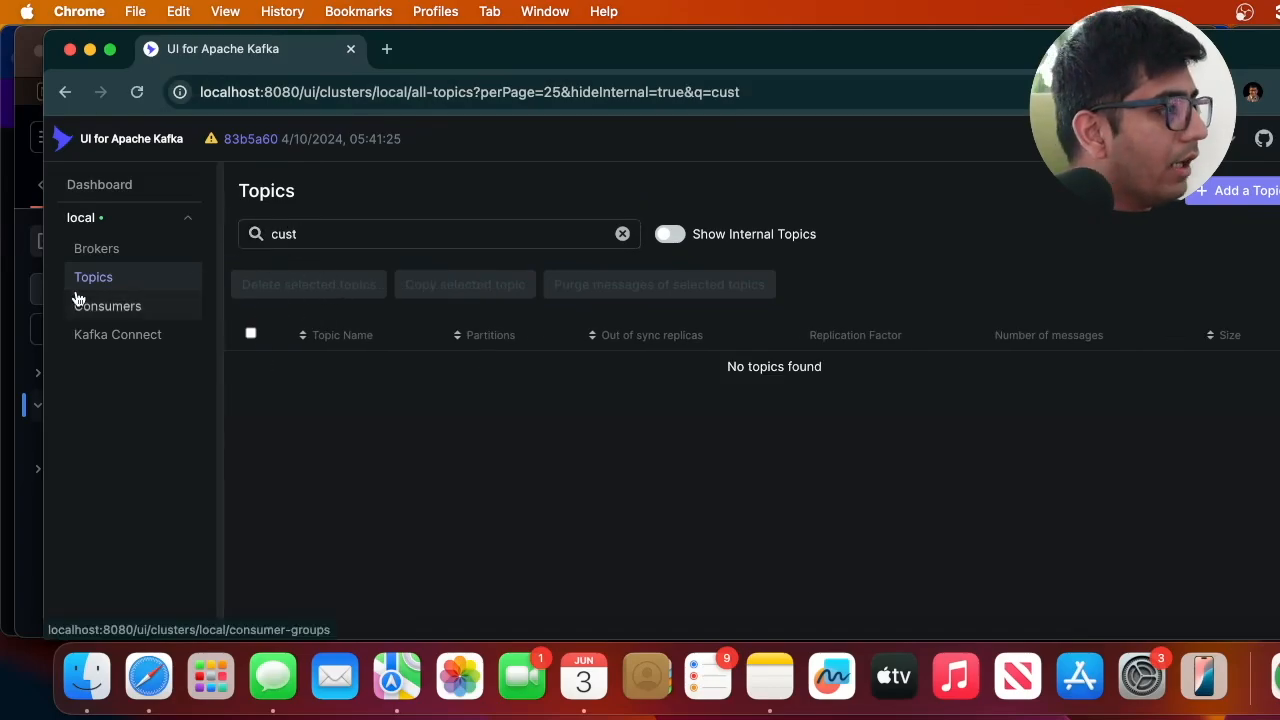
left_click(669, 233)
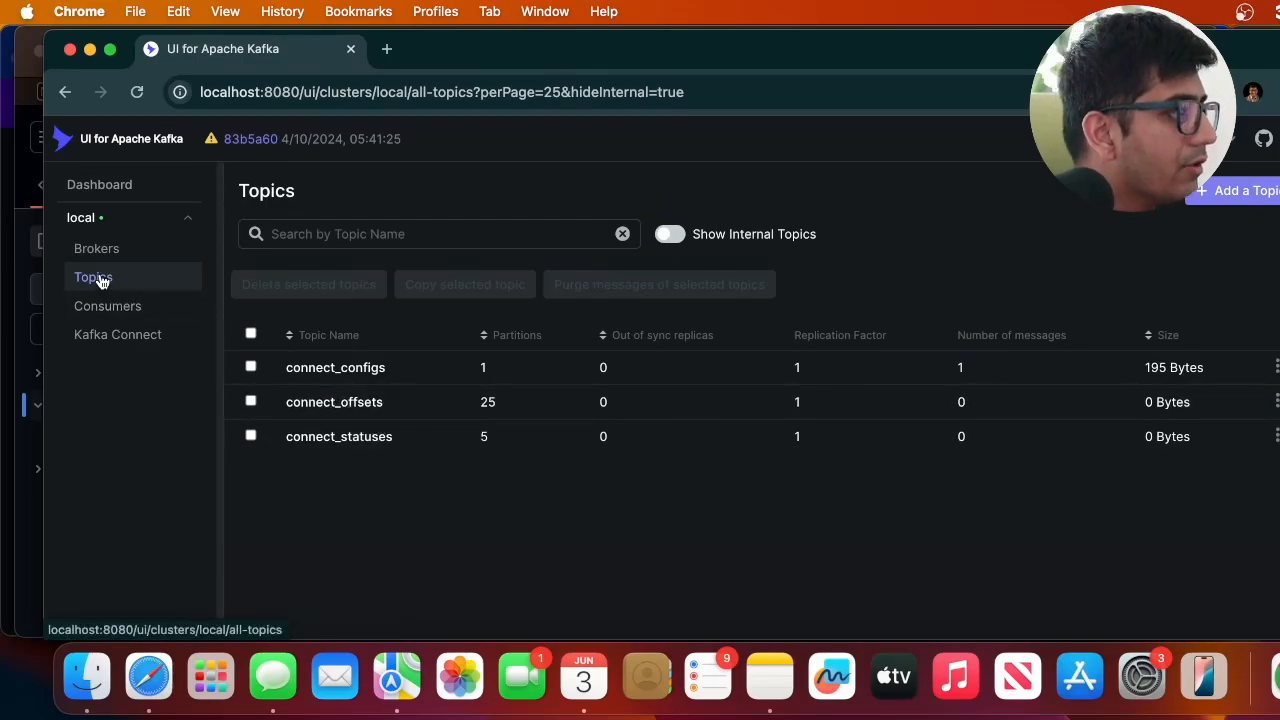
left_click(99, 184)
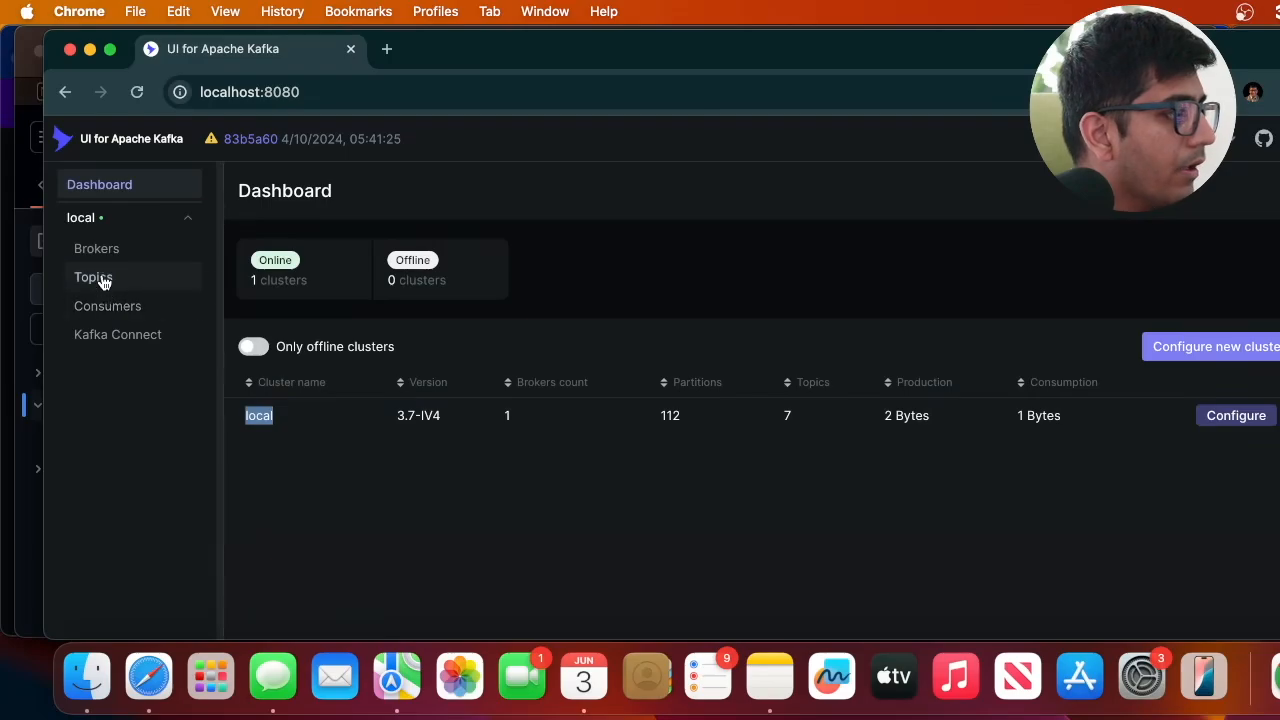
left_click(93, 277)
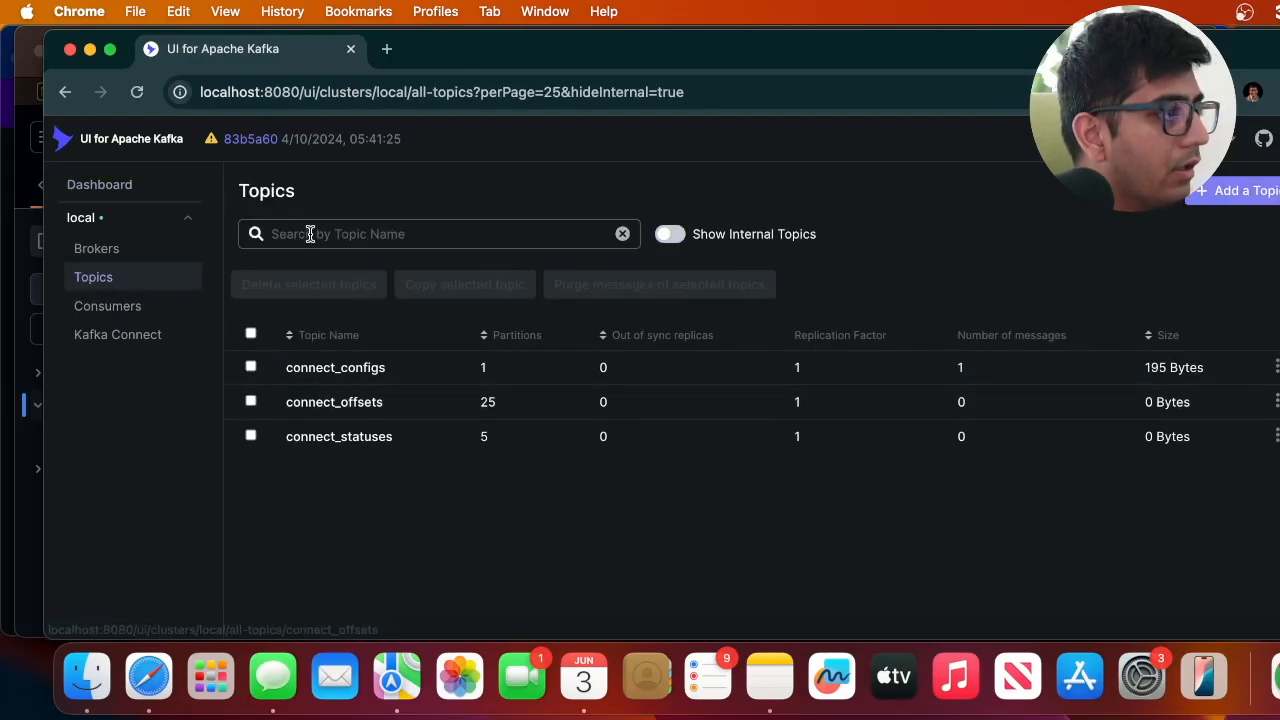
type("customer")
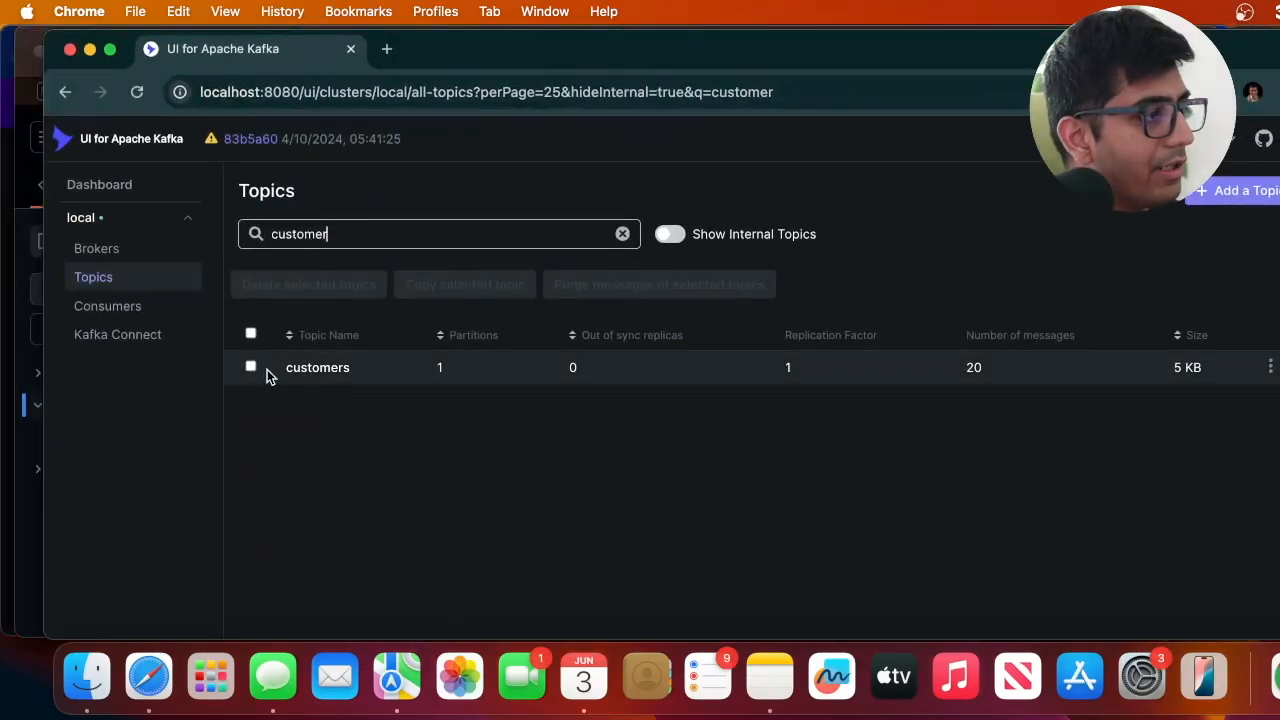
- Open the customers topic's Messages and scroll through the JSON customer records
left_click(317, 367)
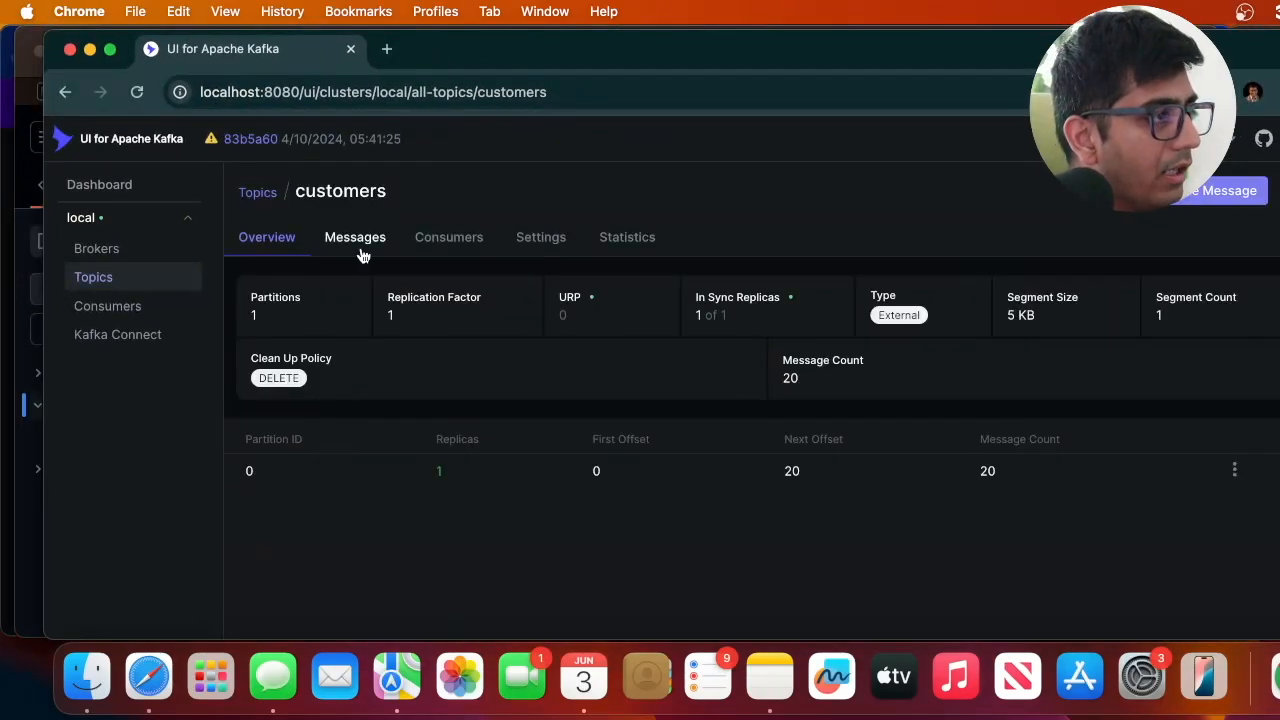
left_click(355, 237)
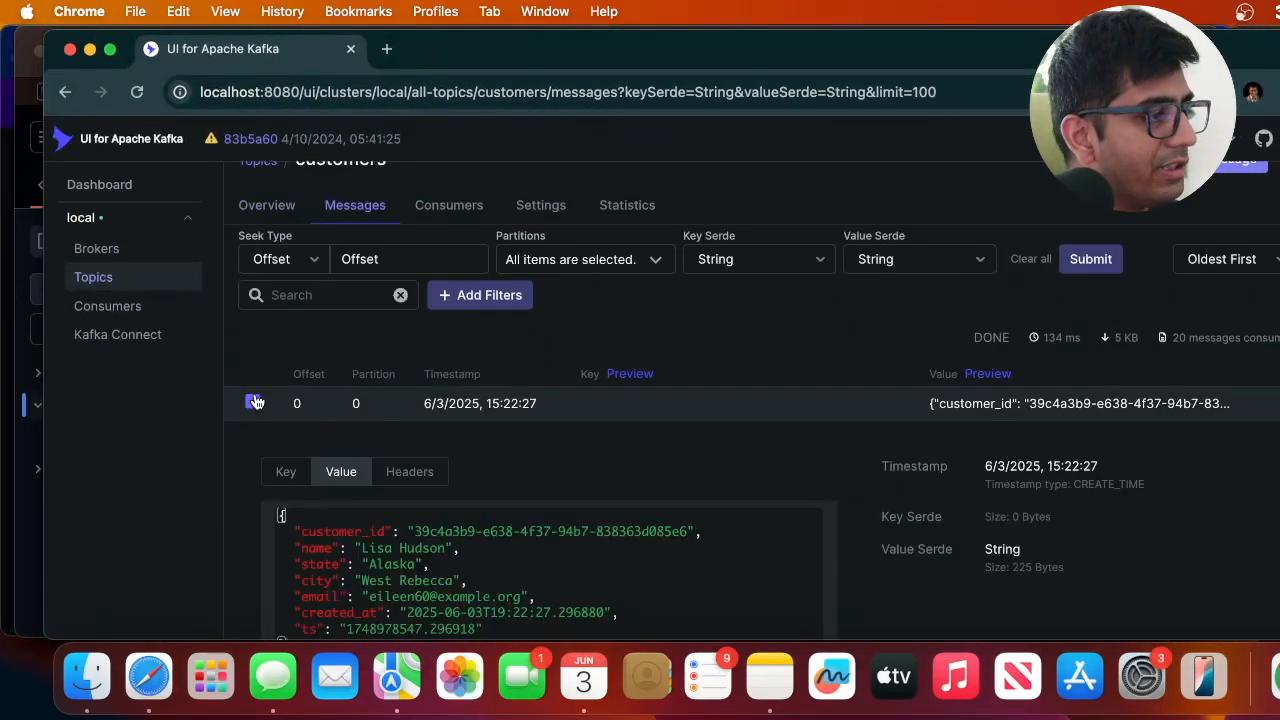
scroll("down", 3)
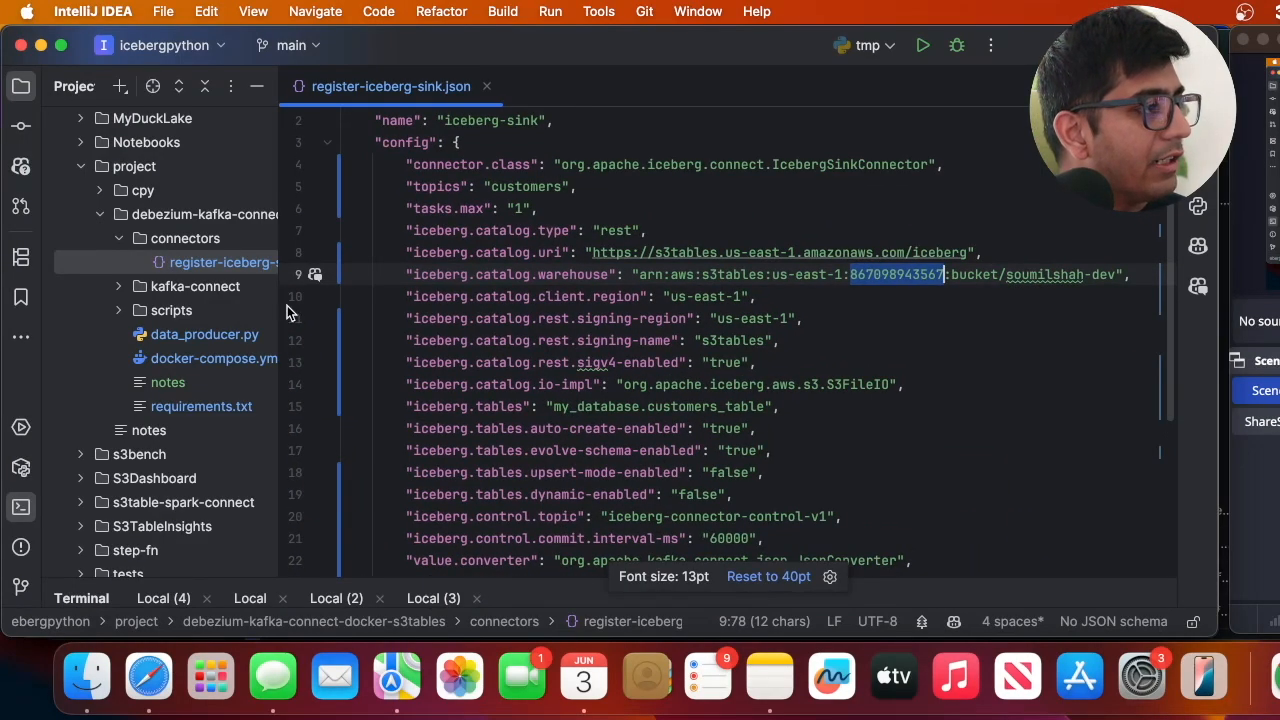
left_click(21, 85)
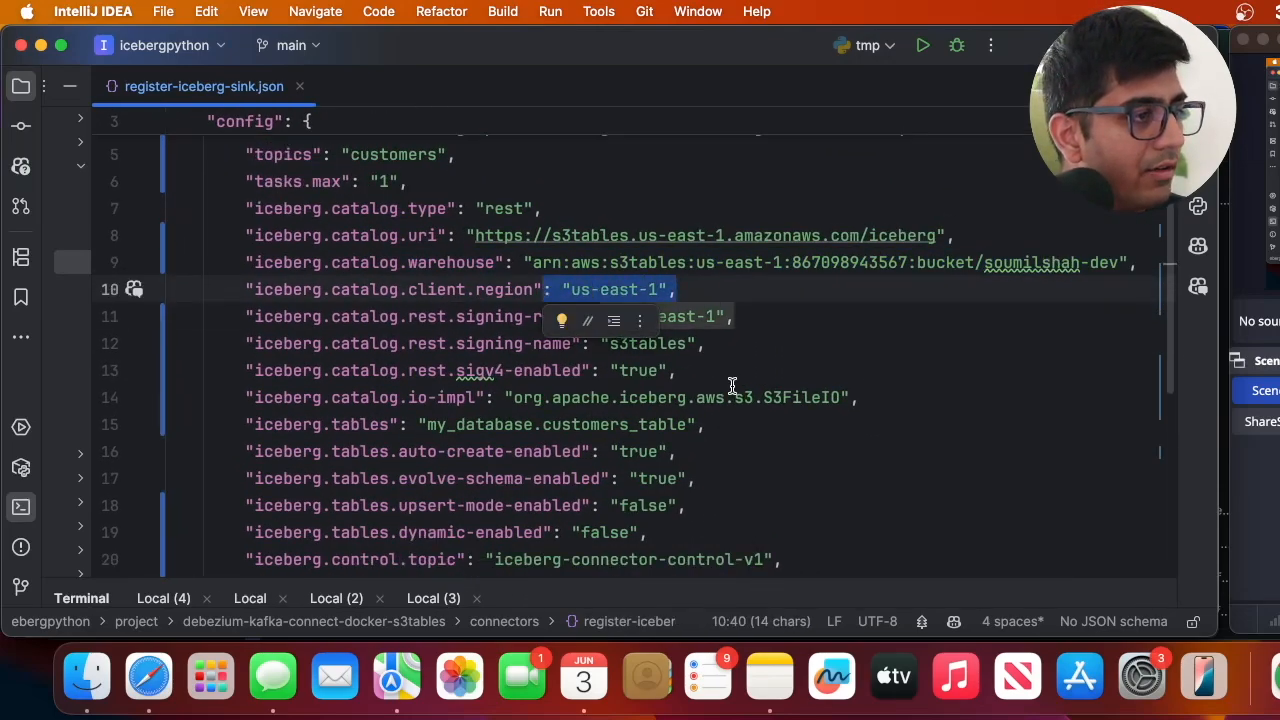
scroll("down", 3)
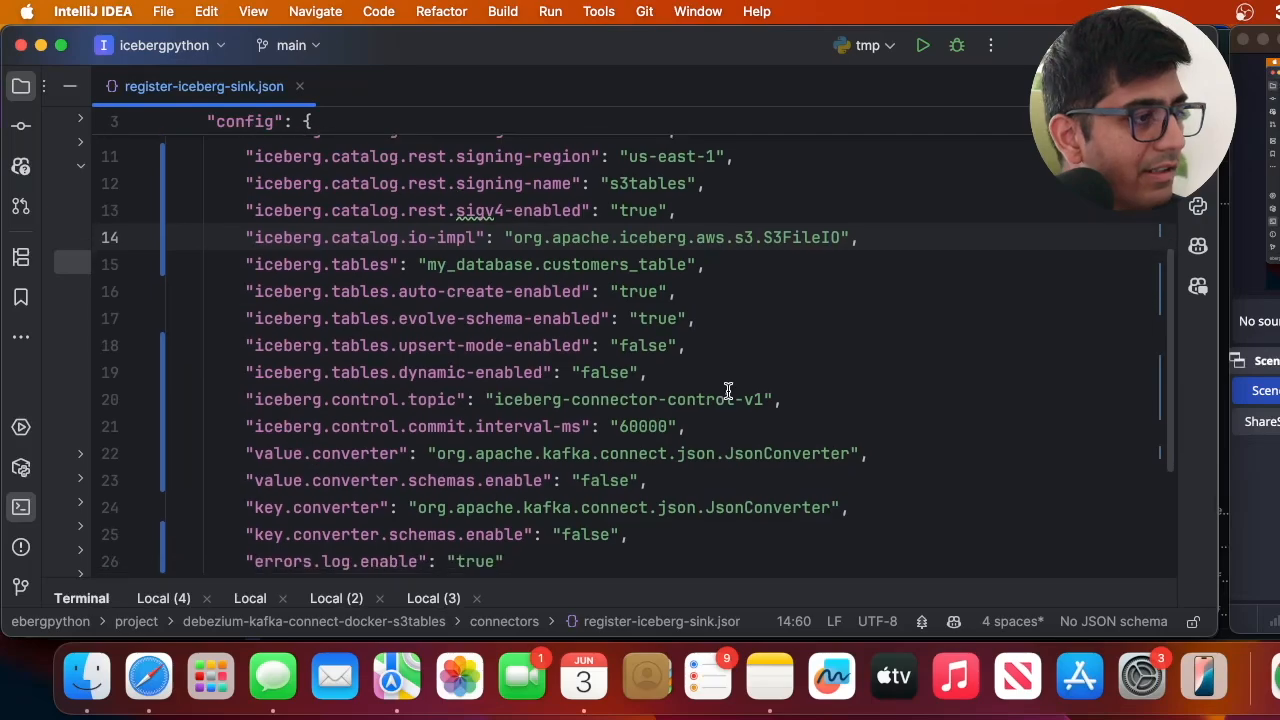
scroll("down", 3)
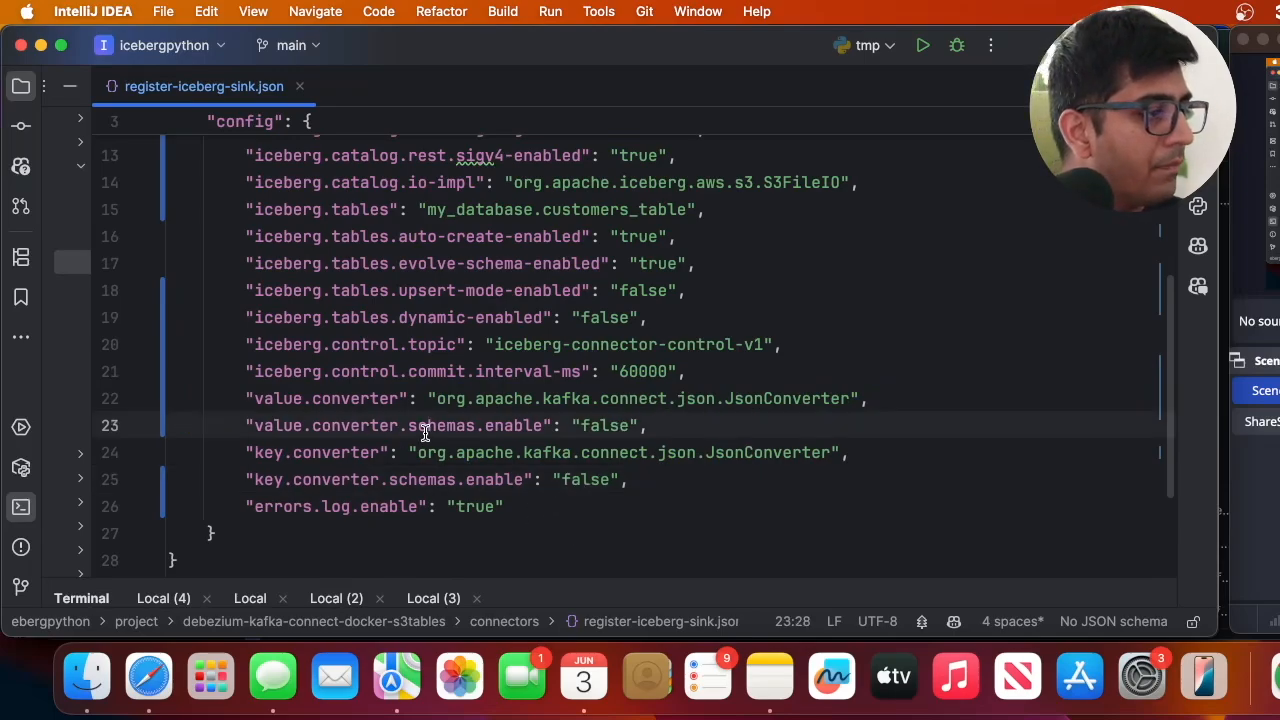
scroll("up", 3)
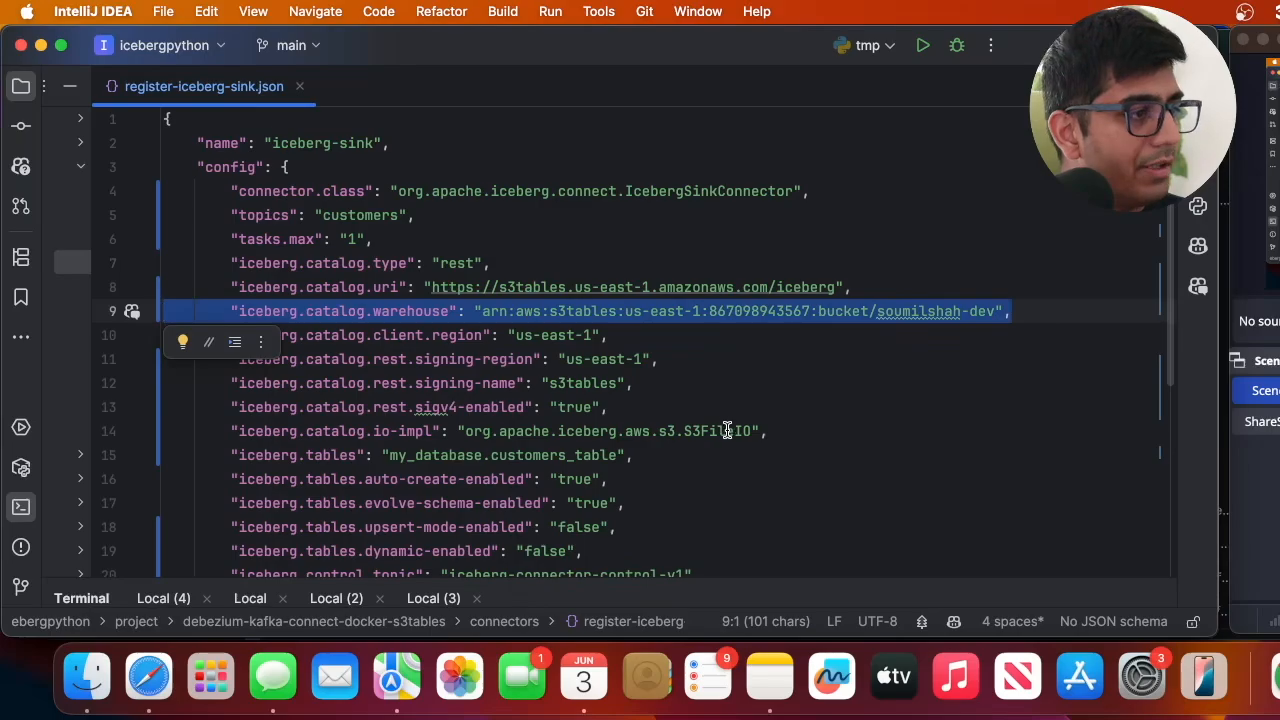
key("F3")
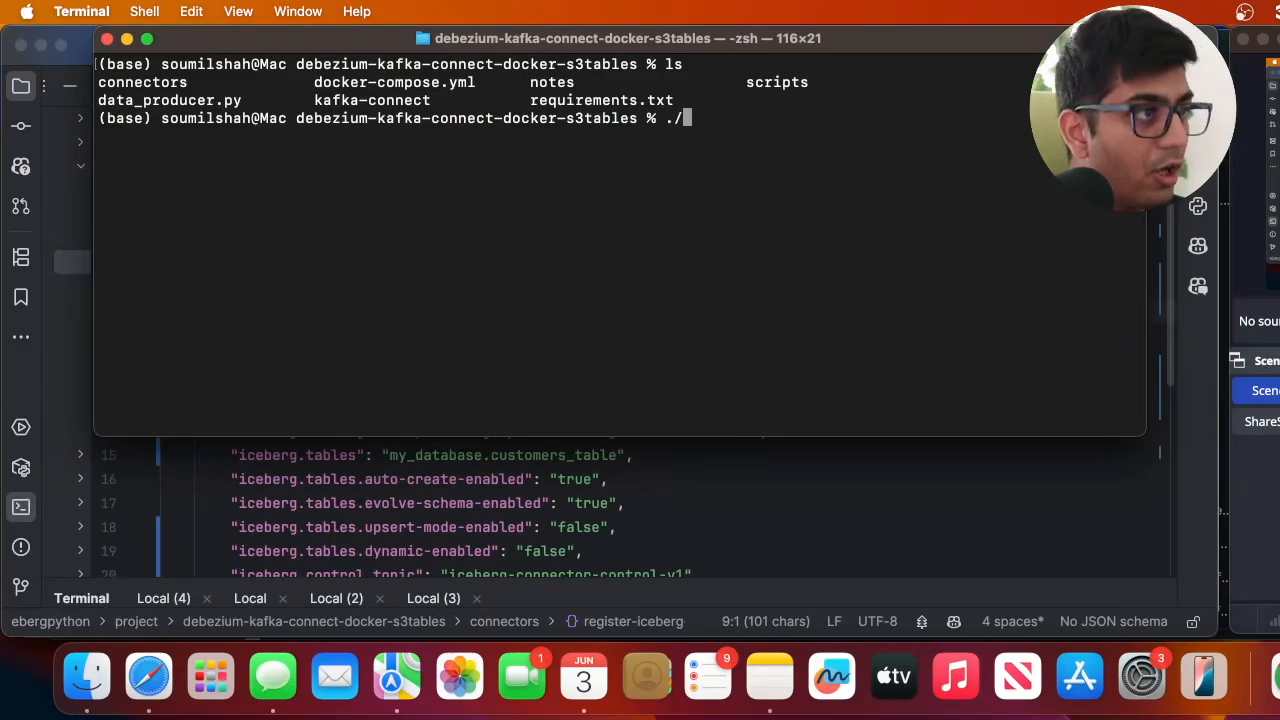
- Run ./scripts/setup.sh from the connector project folder
type("scripts/setup.sh")
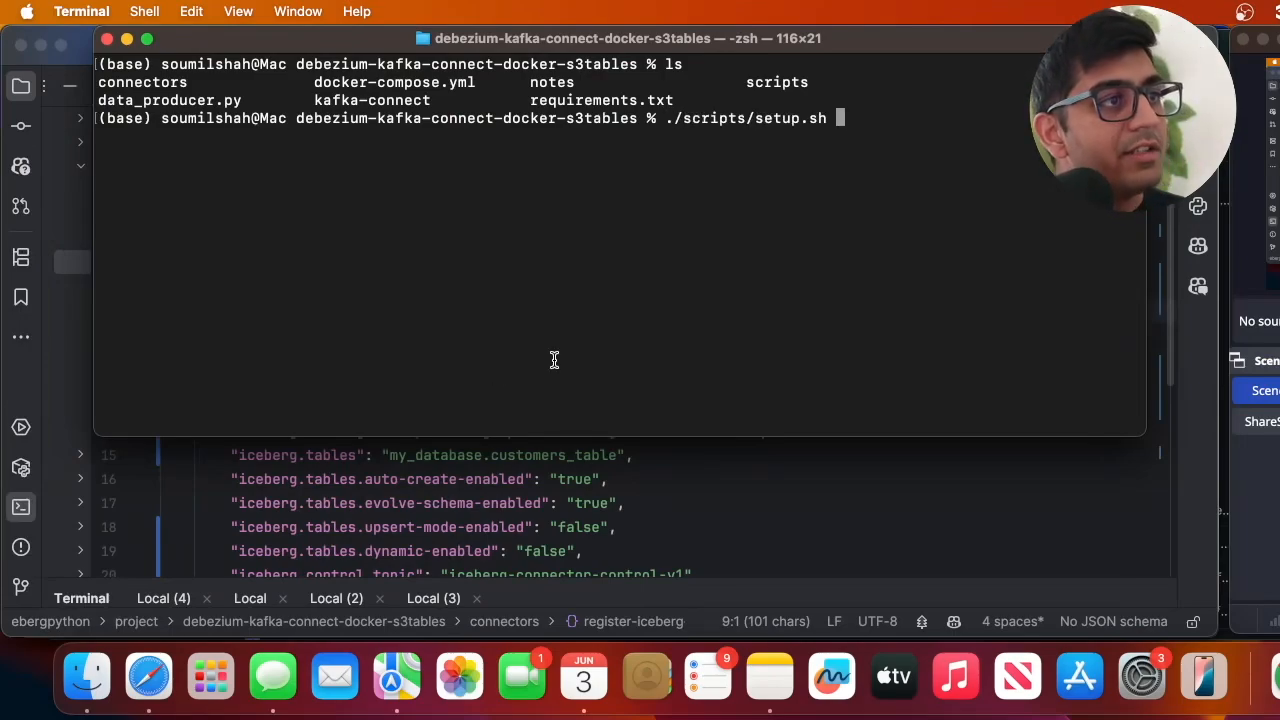
key("enter")
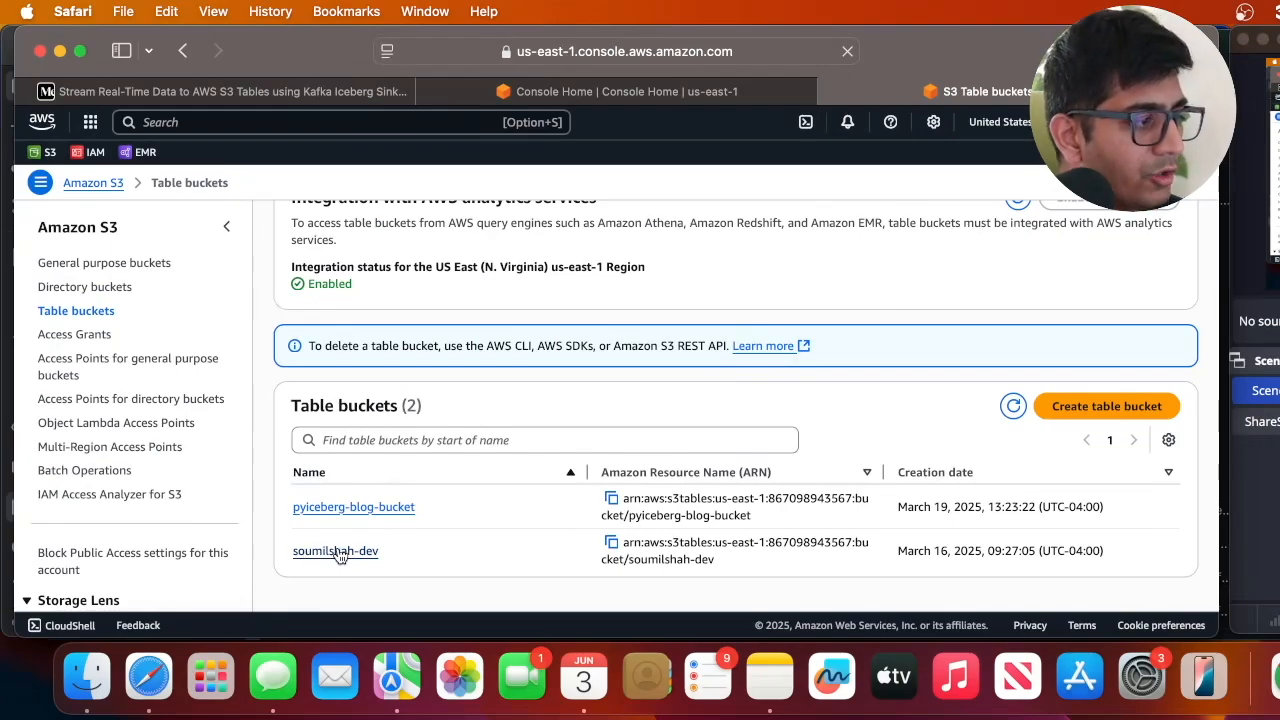
- Open the soumilshah-dev table bucket to view its tables
left_click(335, 551)
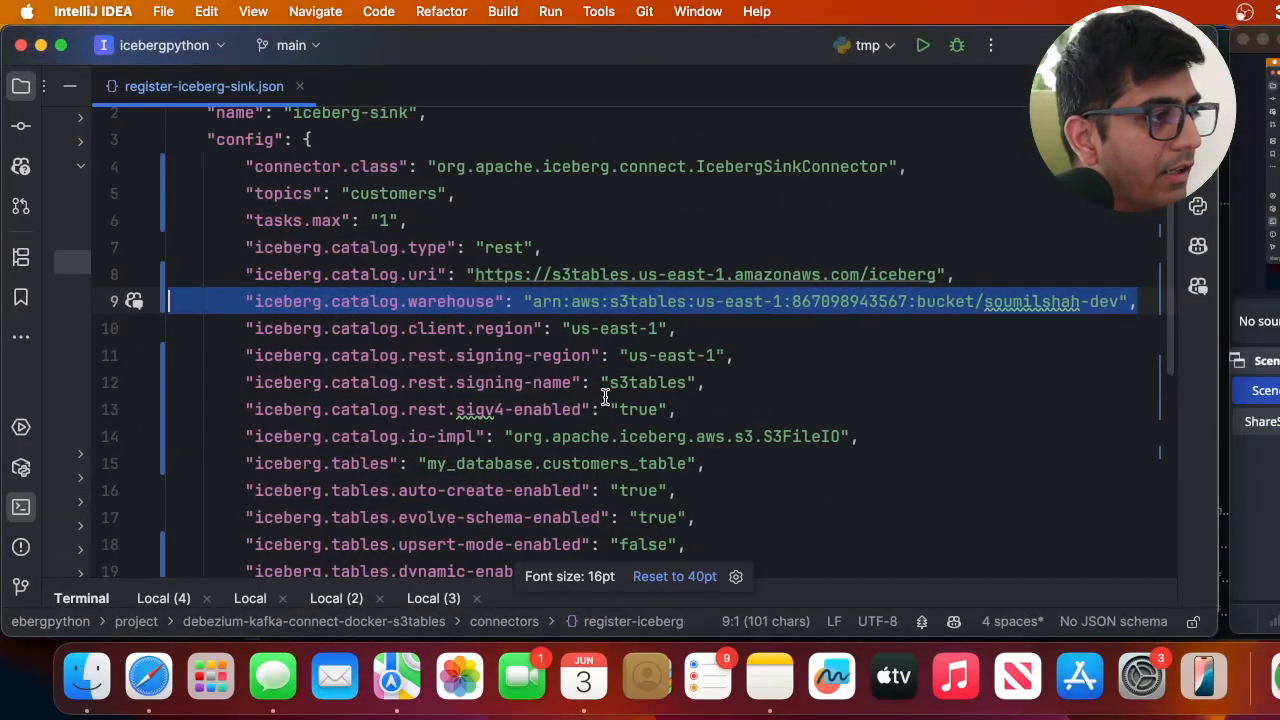
scroll("down", 3)
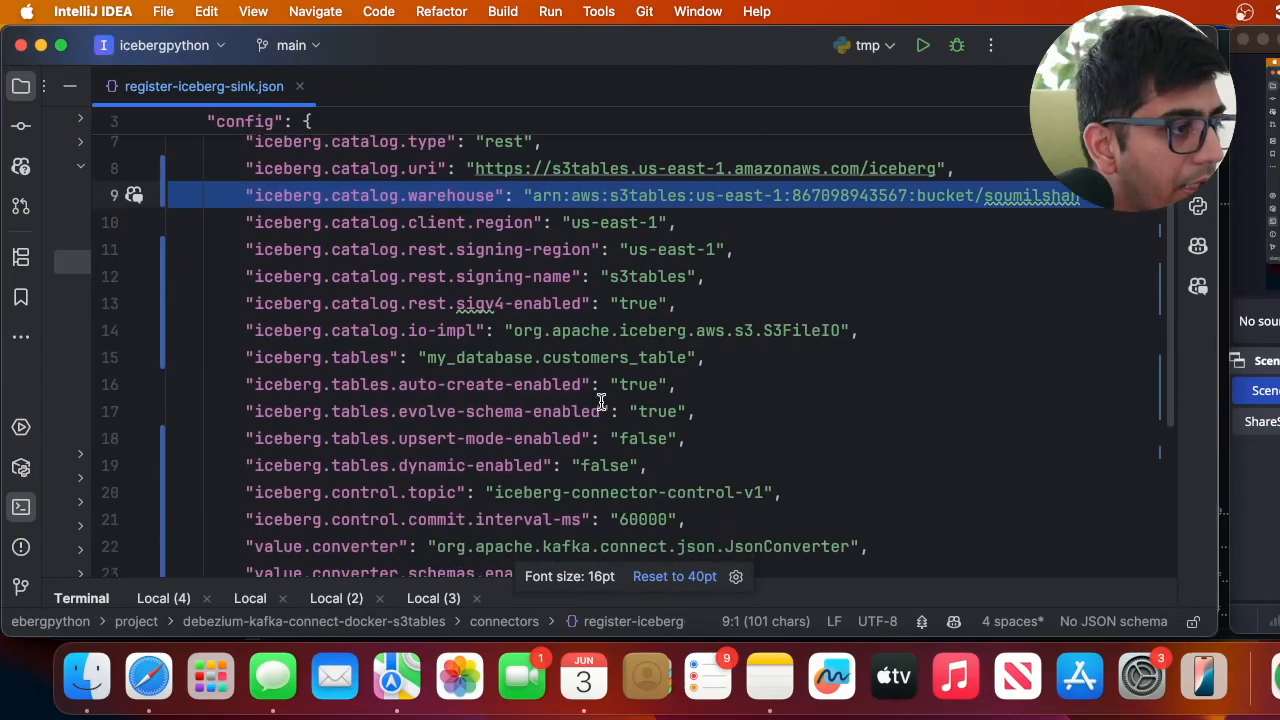
type("m")
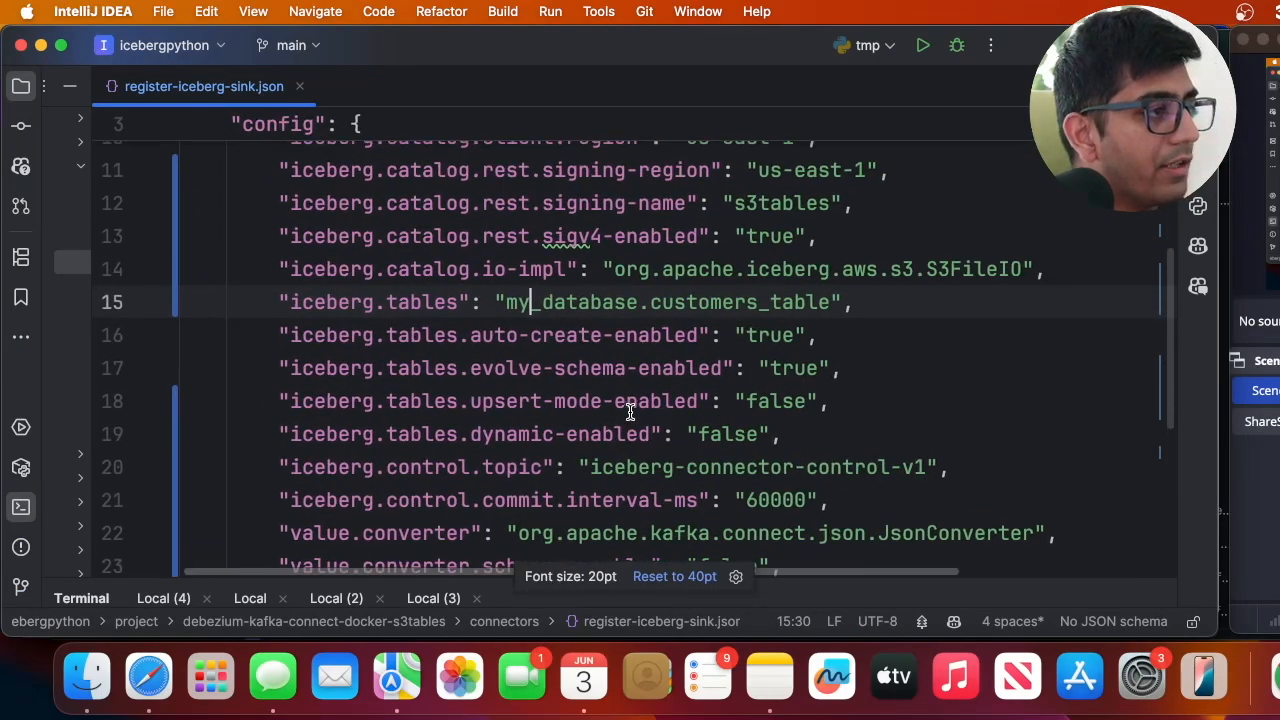
double_click(570, 302)
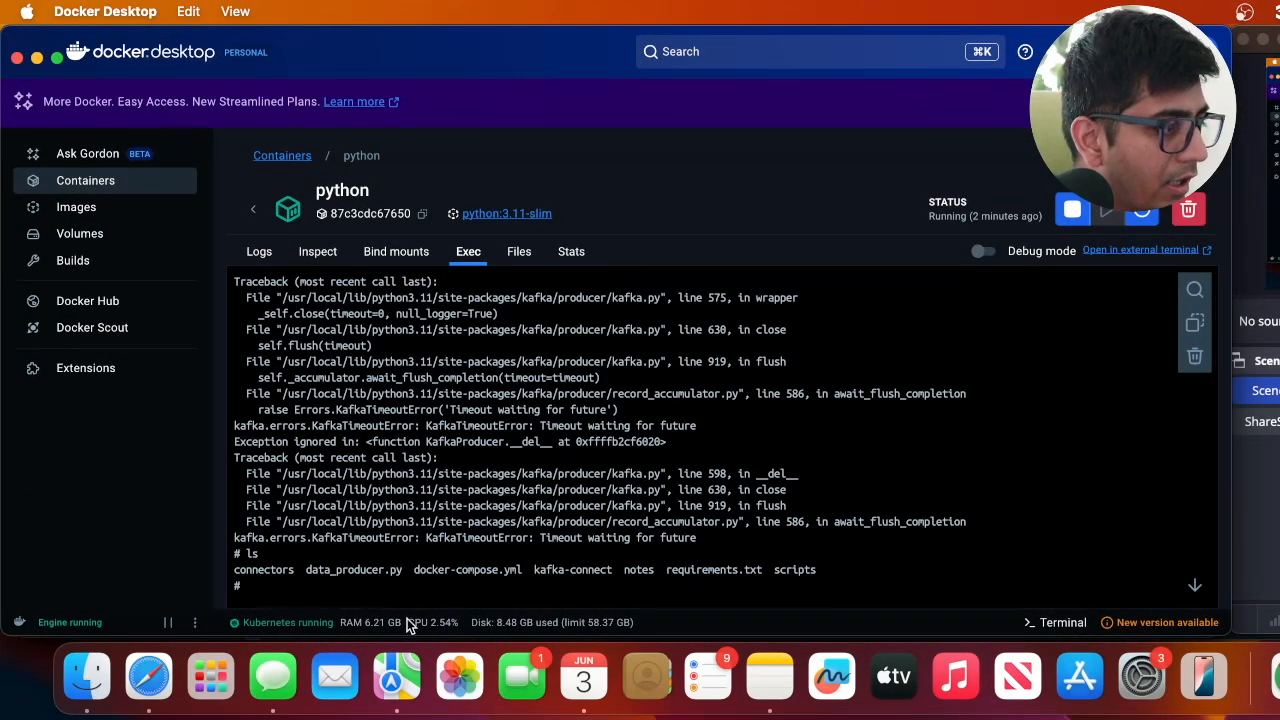
- Launch python3 data_producer.py in the python container's Exec shell
double_click(353, 569)
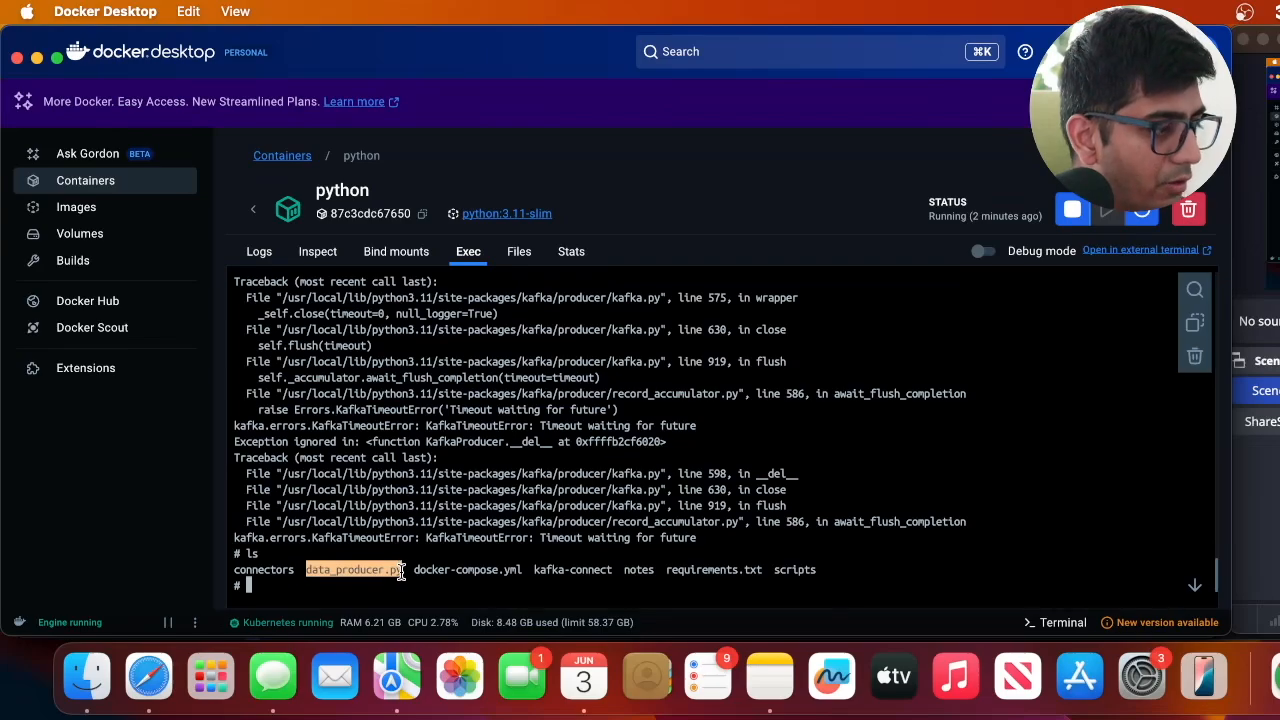
type("python3 data_producer.py")
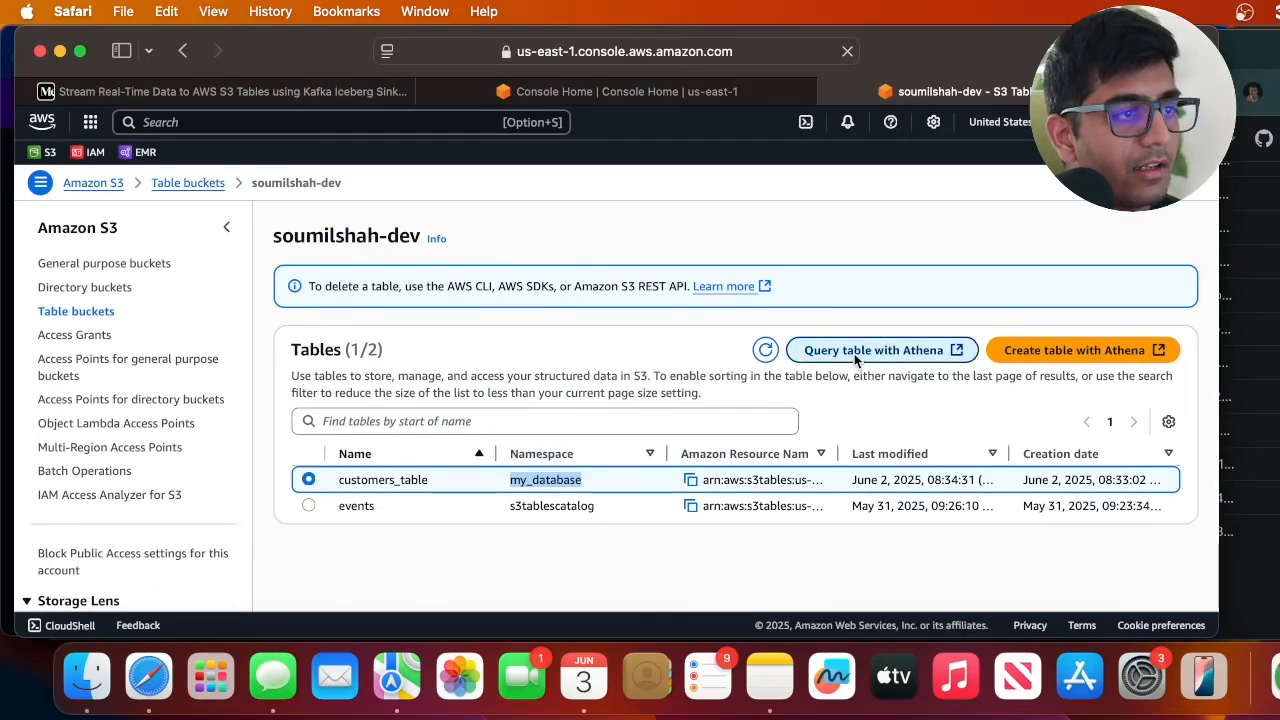
- Query customers_table with Athena, opening a starter query selecting ten rows
left_click(881, 349)
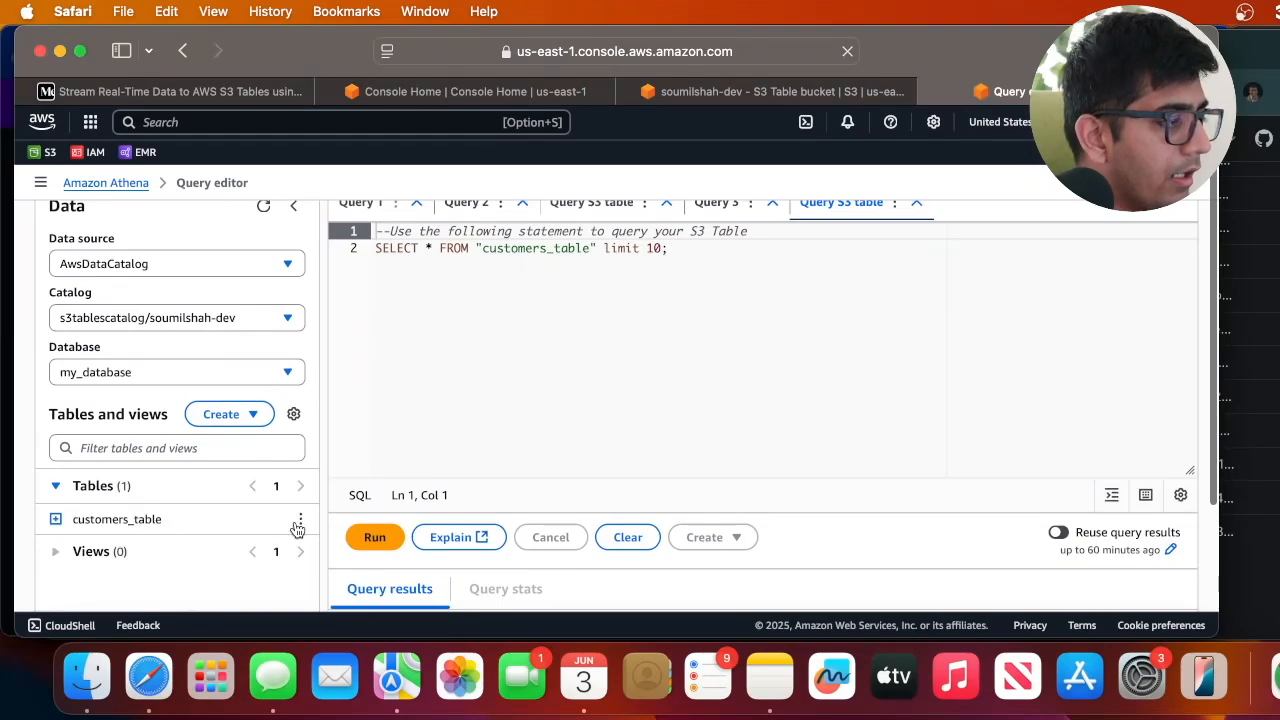
left_click(374, 537)
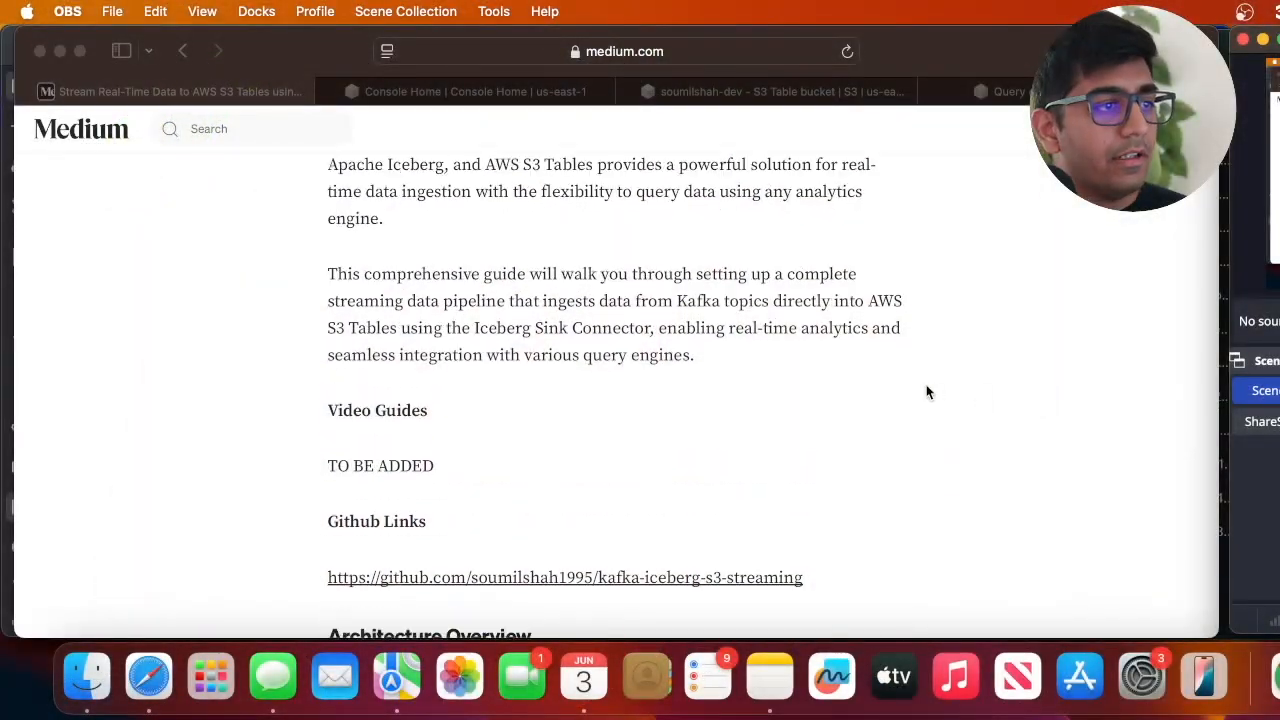
- Scroll the Medium guide to the Athena query results screenshot
scroll("down", 3)
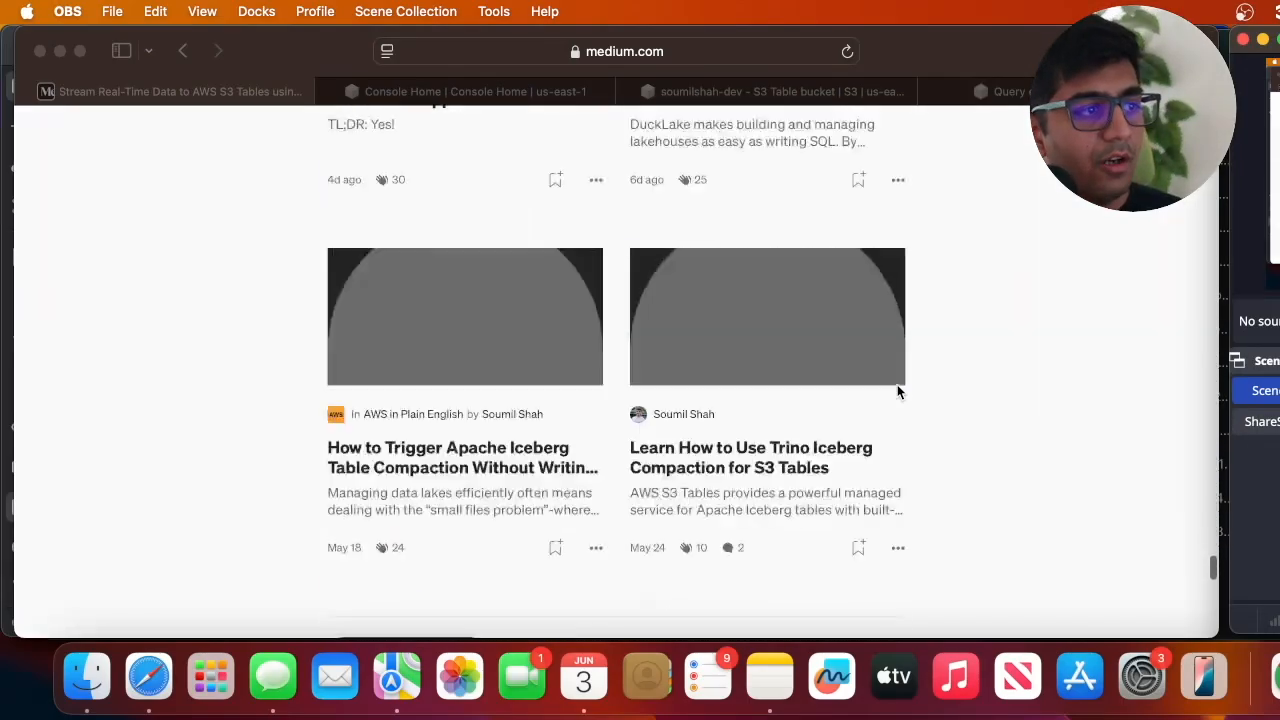
scroll("down", 3)
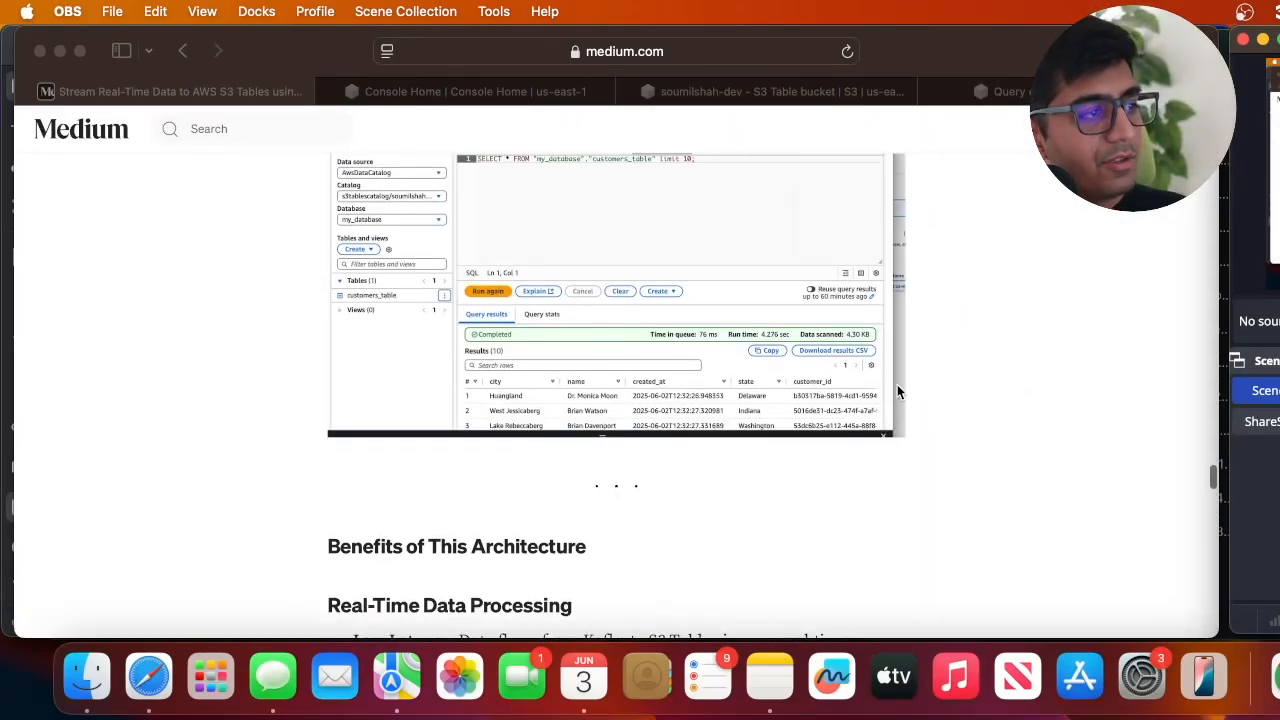